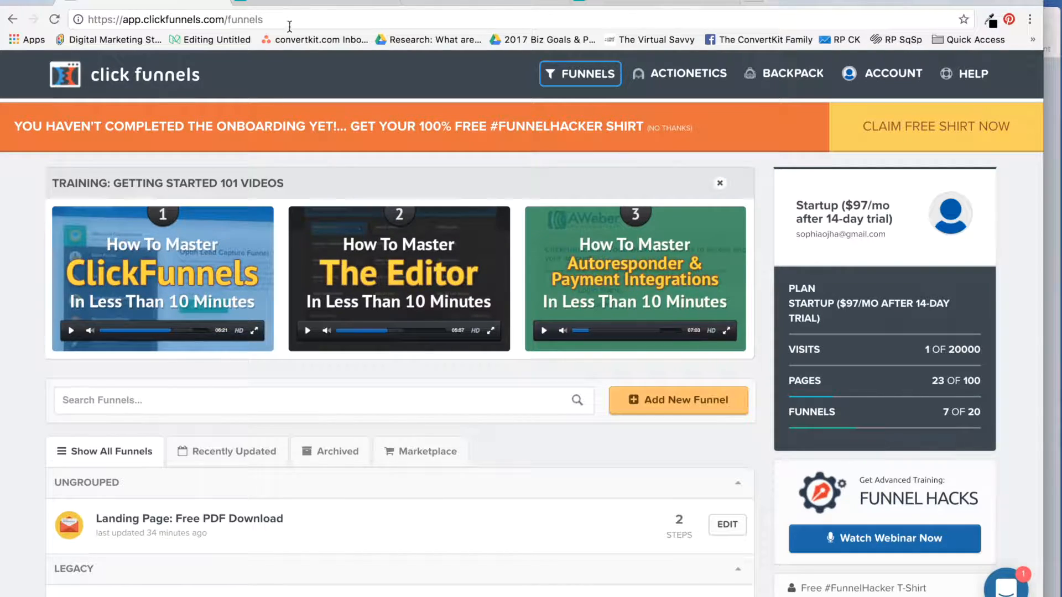
Step: Start a new funnel with Collect Emails as its goal
left_click(579, 73)
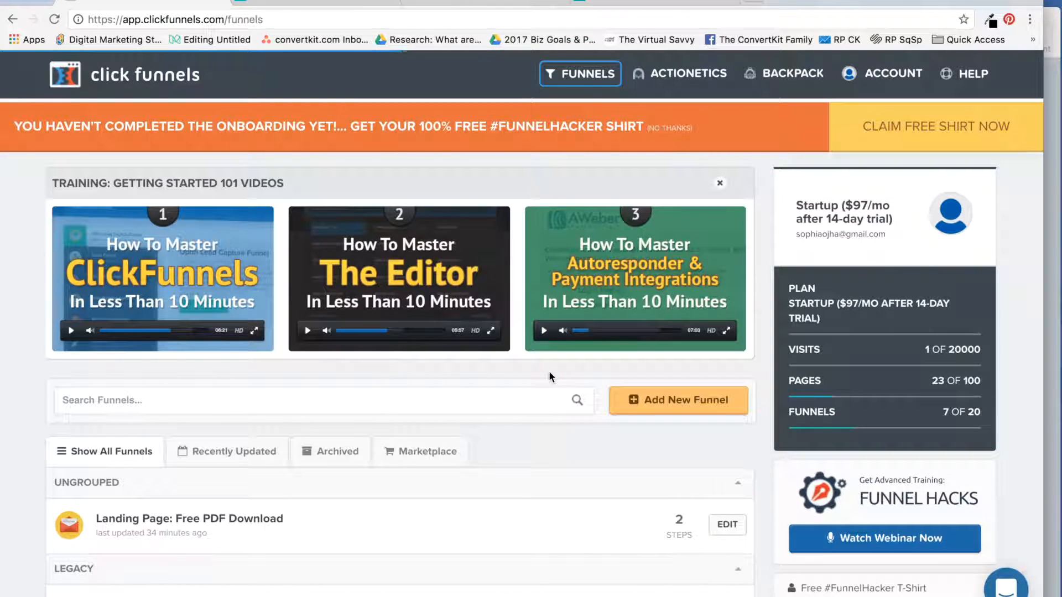
mouse_move(689, 406)
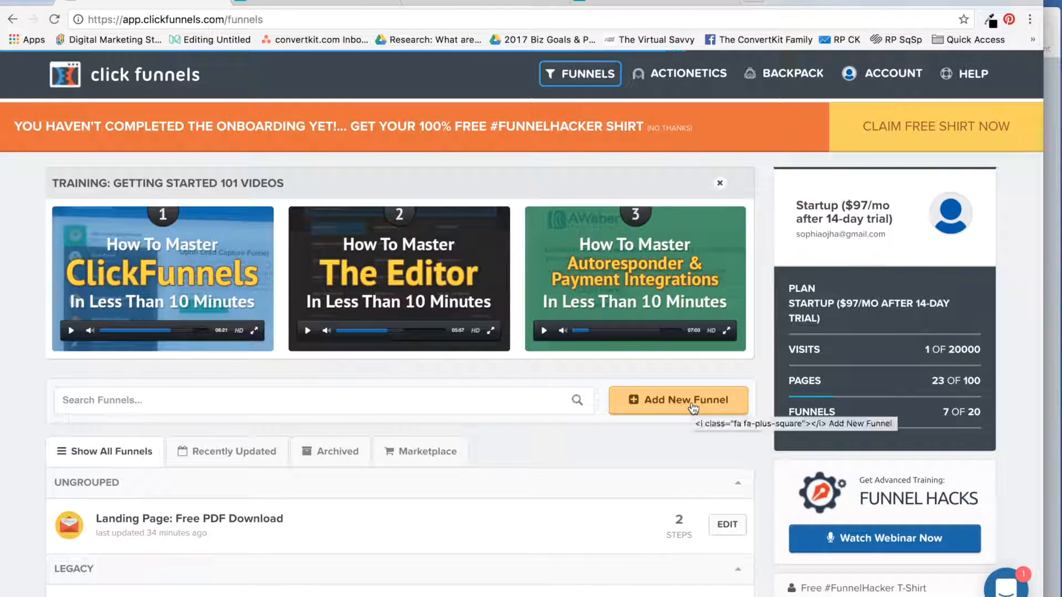
left_click(679, 399)
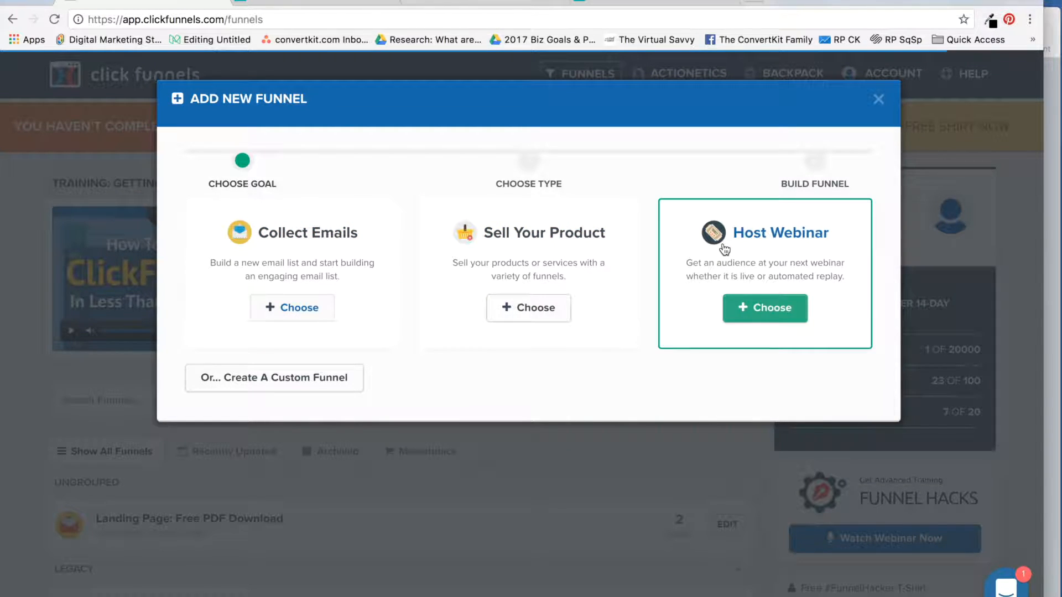
mouse_move(352, 177)
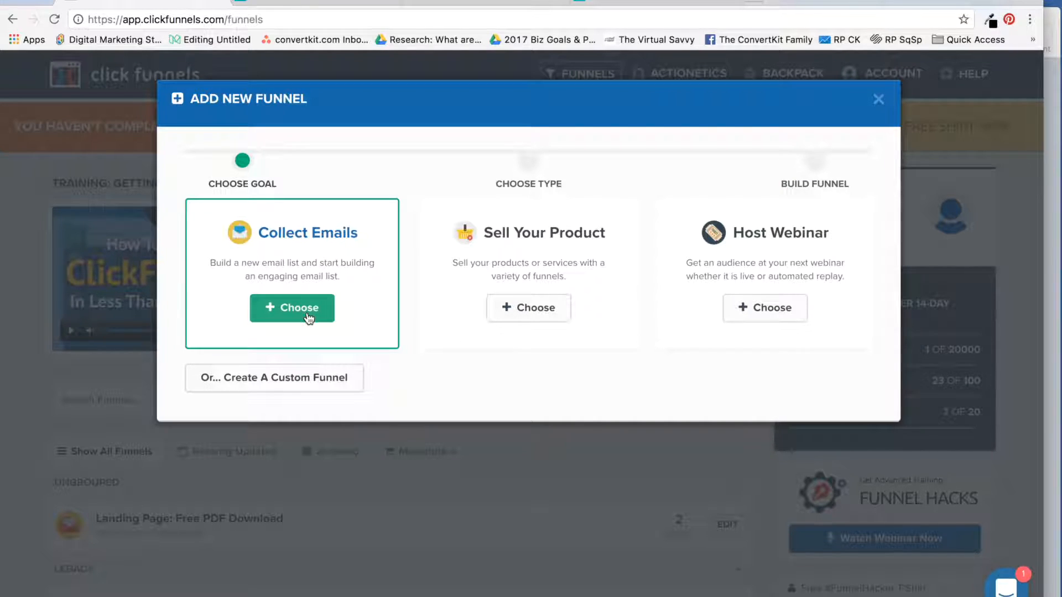
left_click(292, 307)
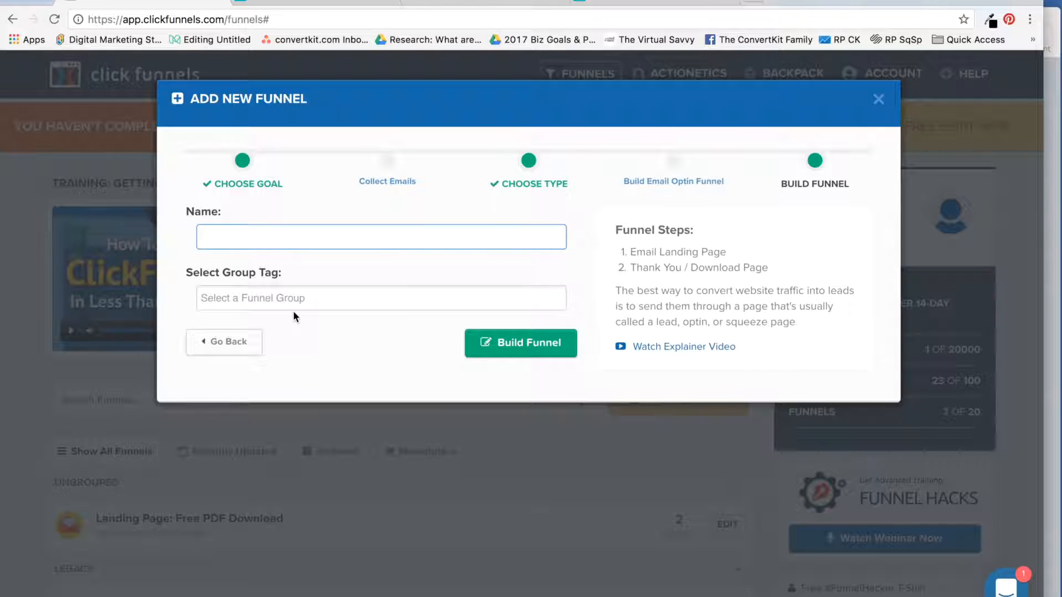
Step: Name the funnel 'Free Email Course' and build it
type("Free Email")
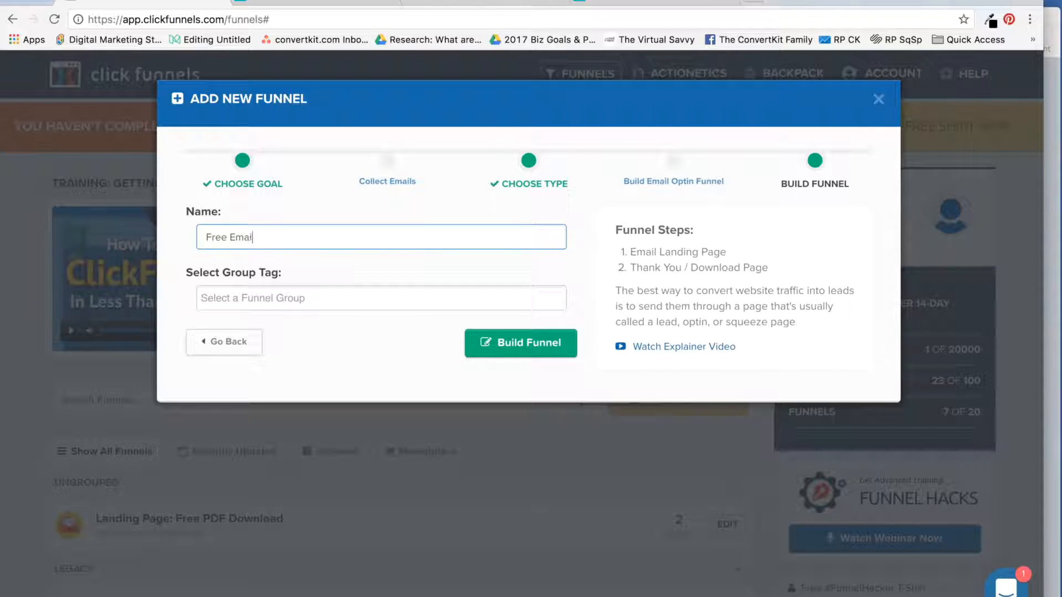
type("Course")
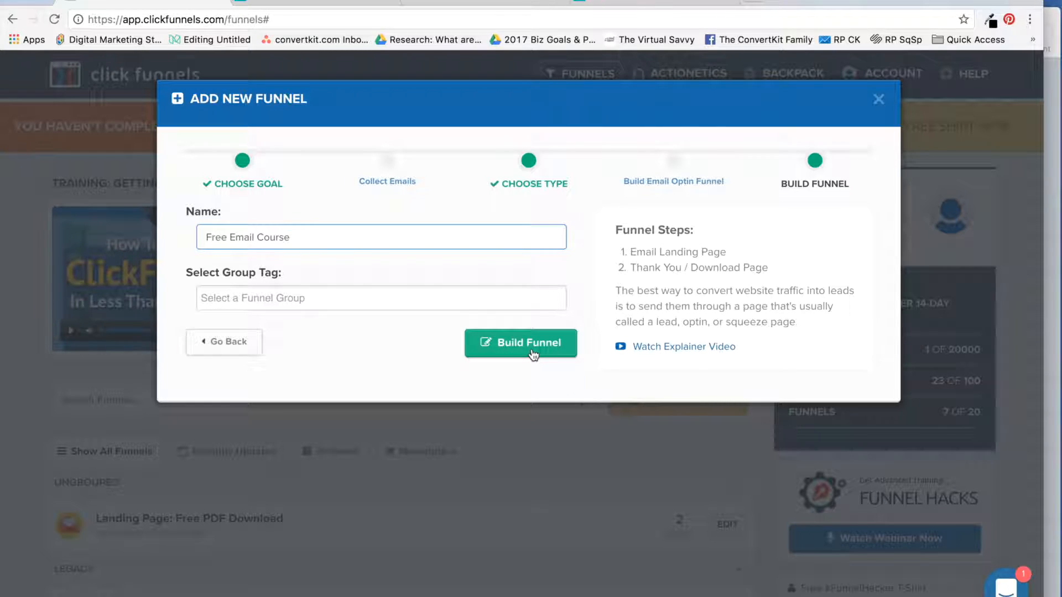
left_click(521, 343)
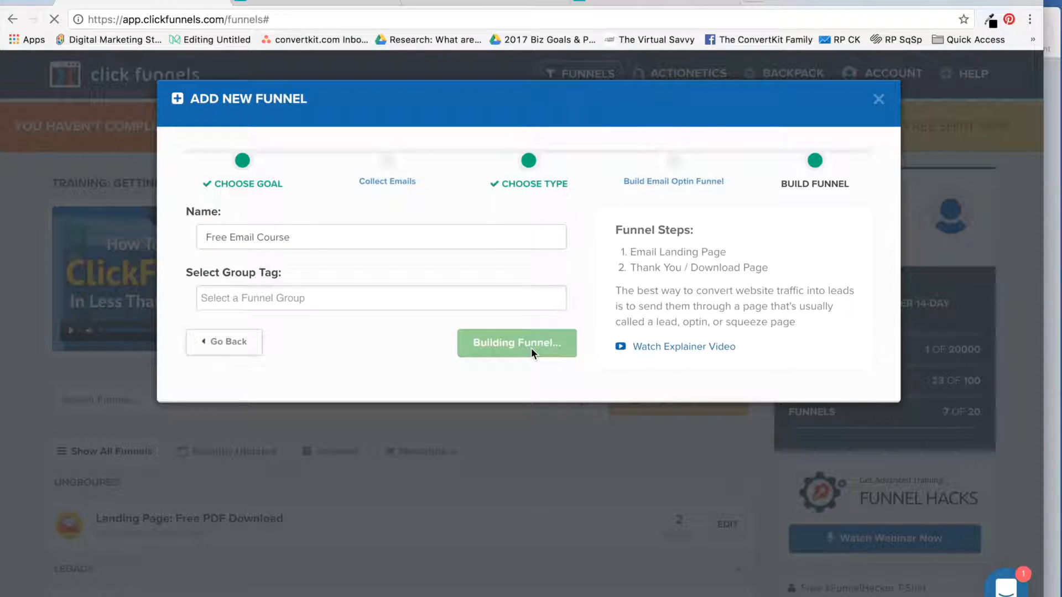
mouse_move(652, 300)
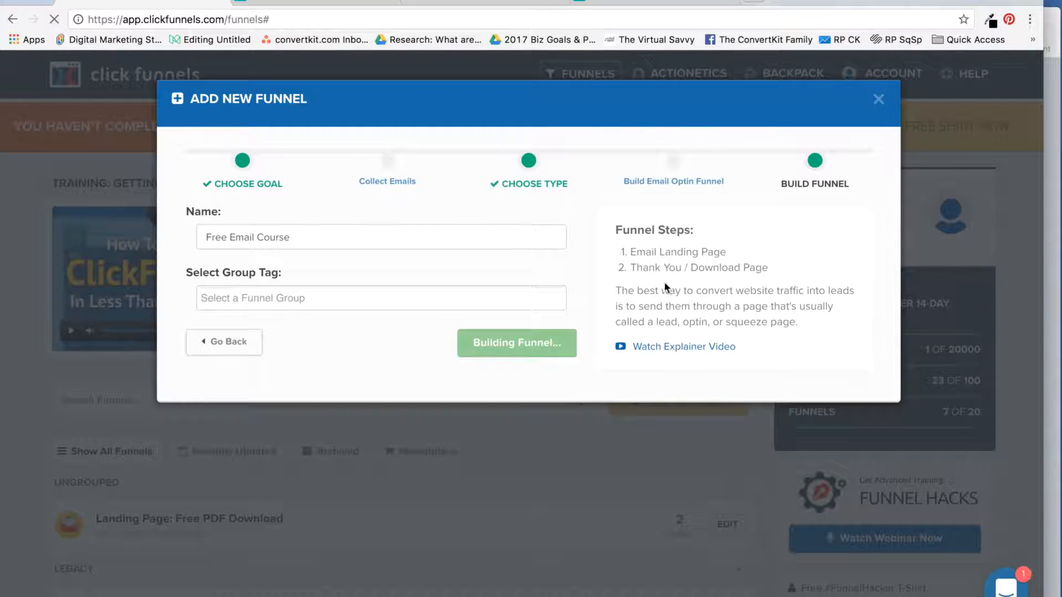
left_click(517, 343)
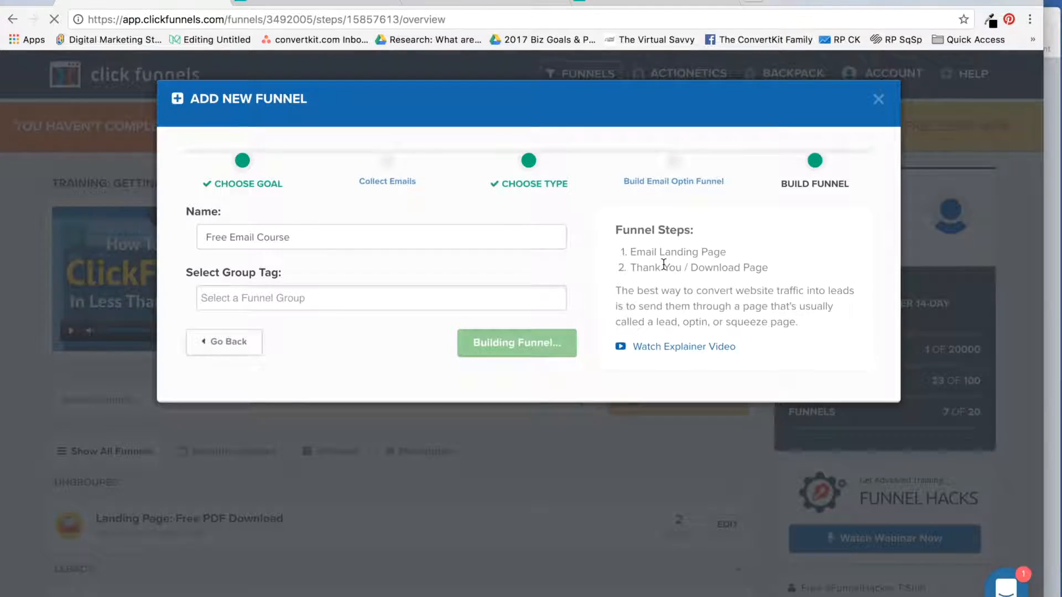
Step: Open the Free Email Course funnel overview with its Optin and Thank You steps
left_click(517, 343)
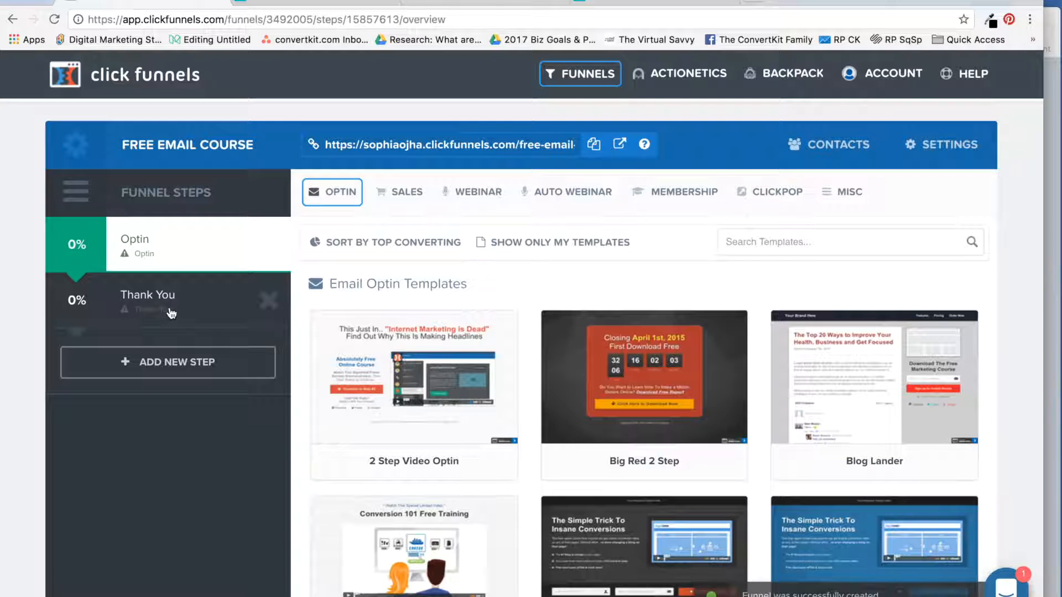
mouse_move(182, 309)
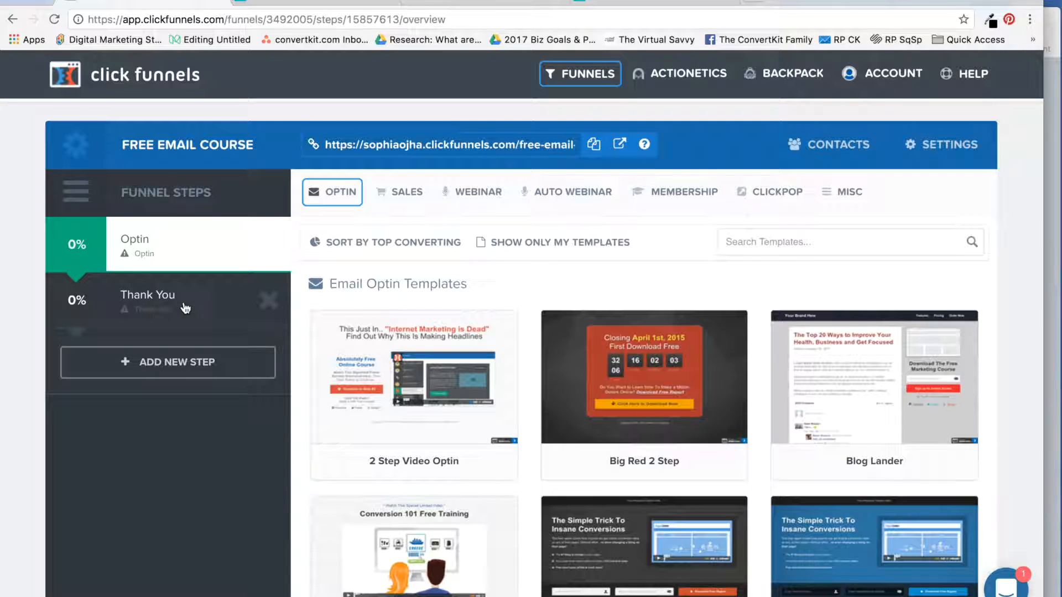
mouse_move(168, 313)
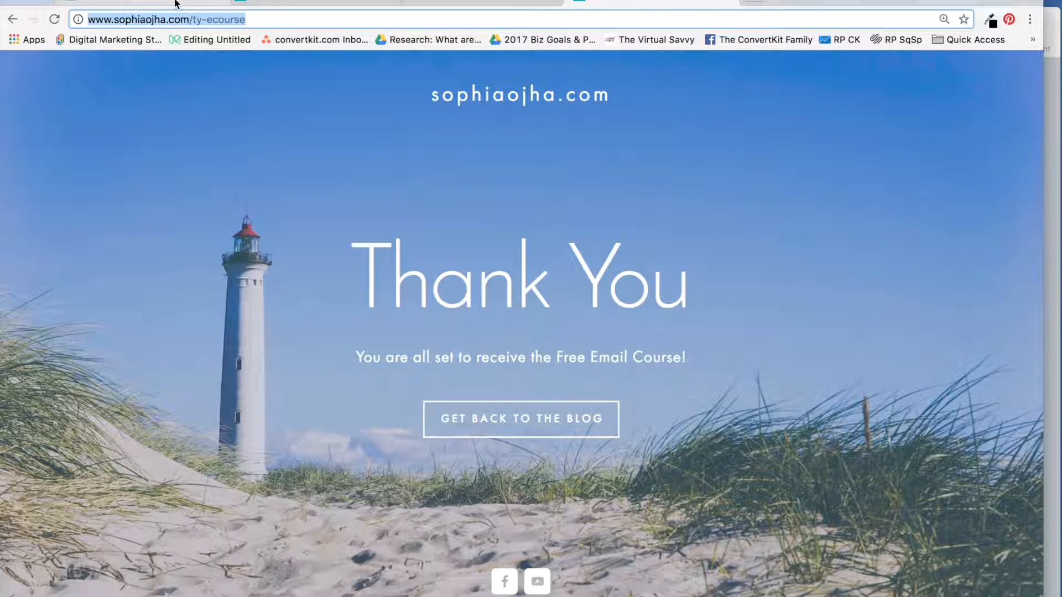
mouse_move(509, 453)
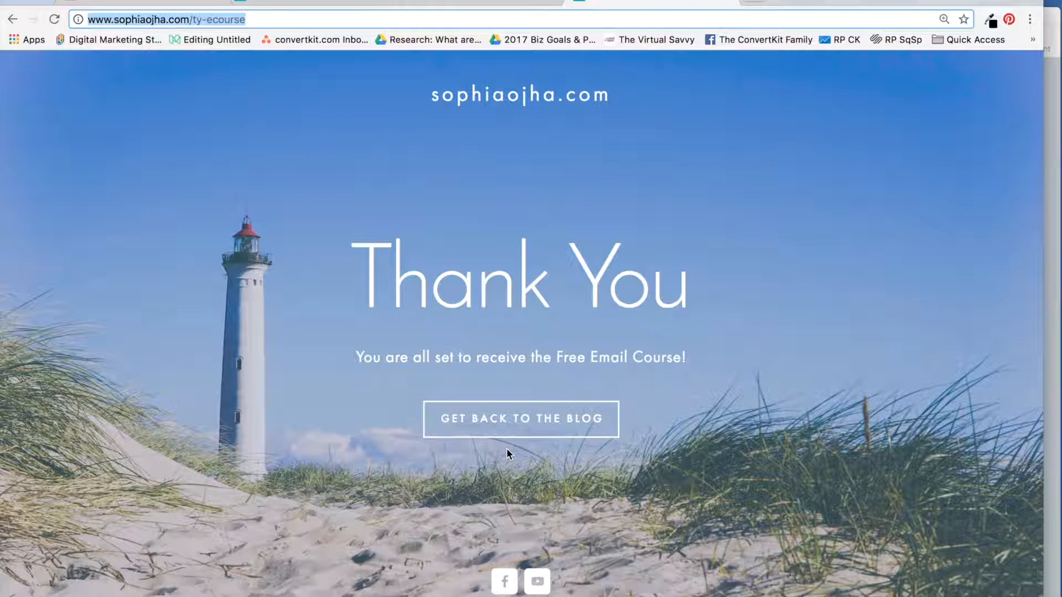
mouse_move(511, 457)
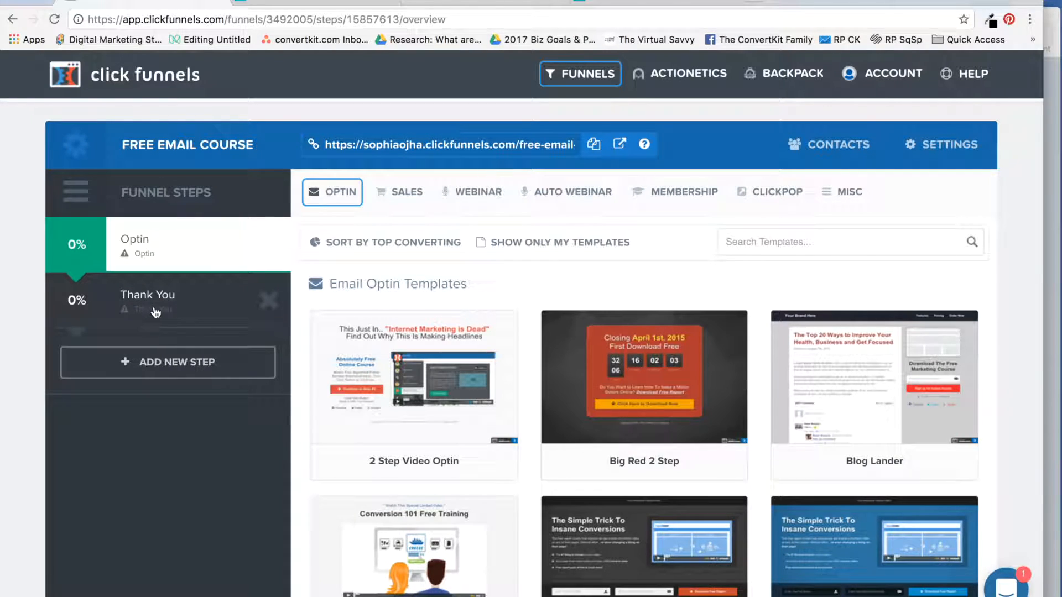
mouse_move(176, 271)
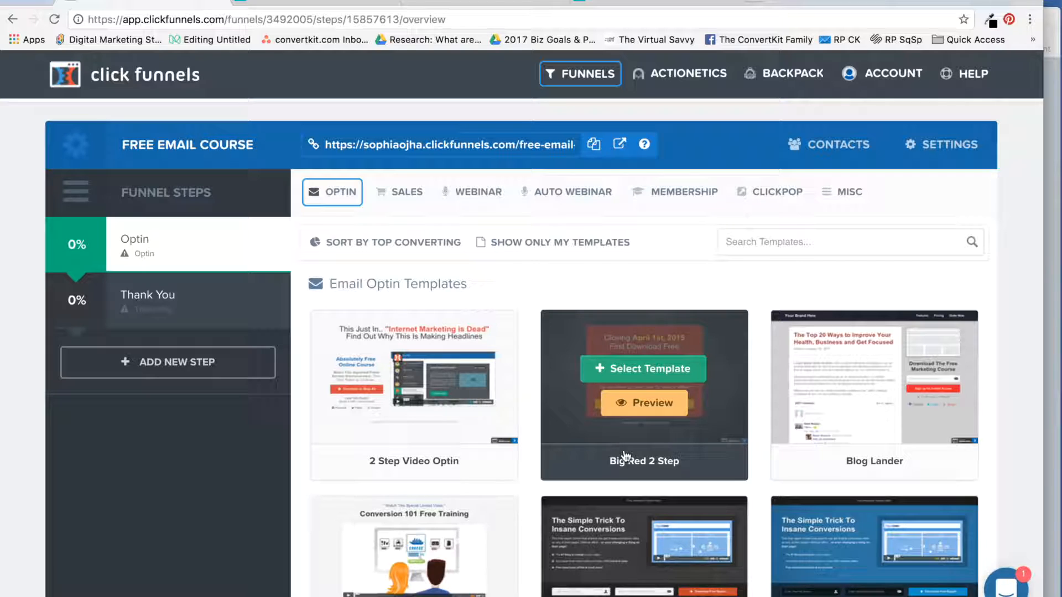
Step: Preview the Dark Optin Box template and select it for the Optin step
scroll("down", 3)
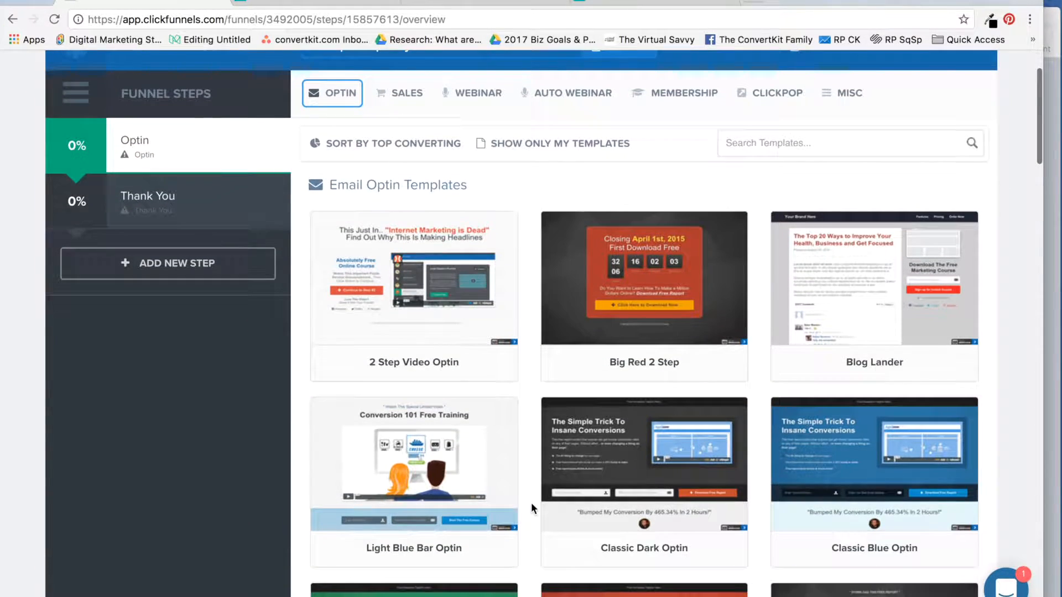
scroll("down", 3)
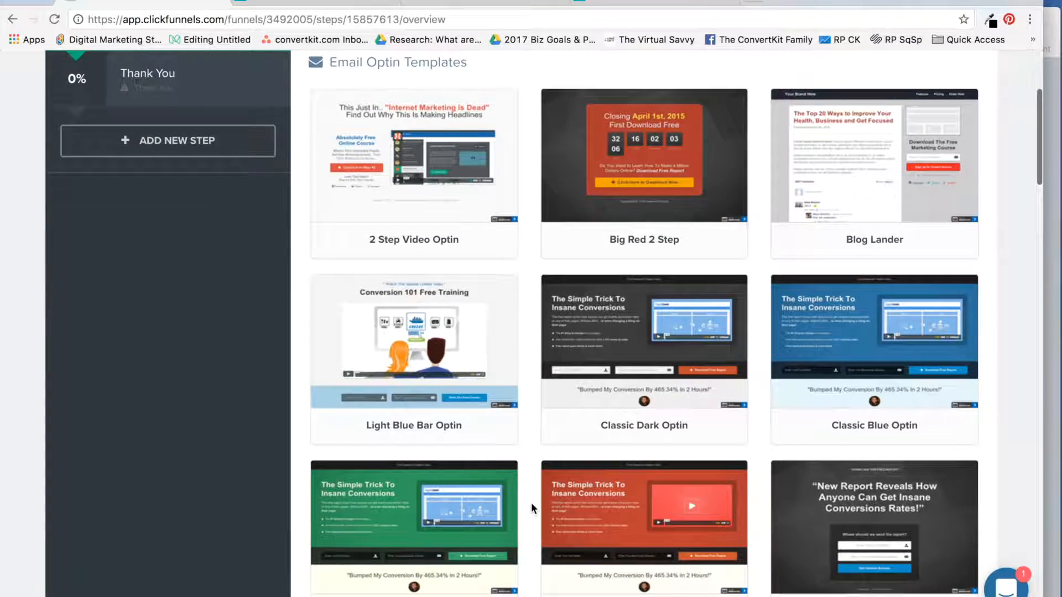
scroll("down", 3)
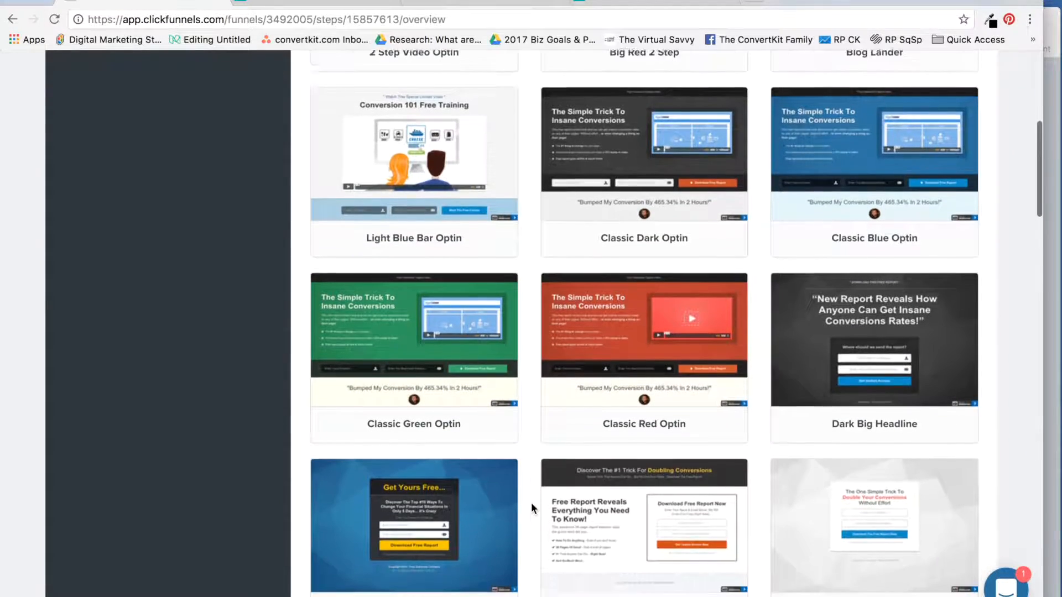
scroll("down", 3)
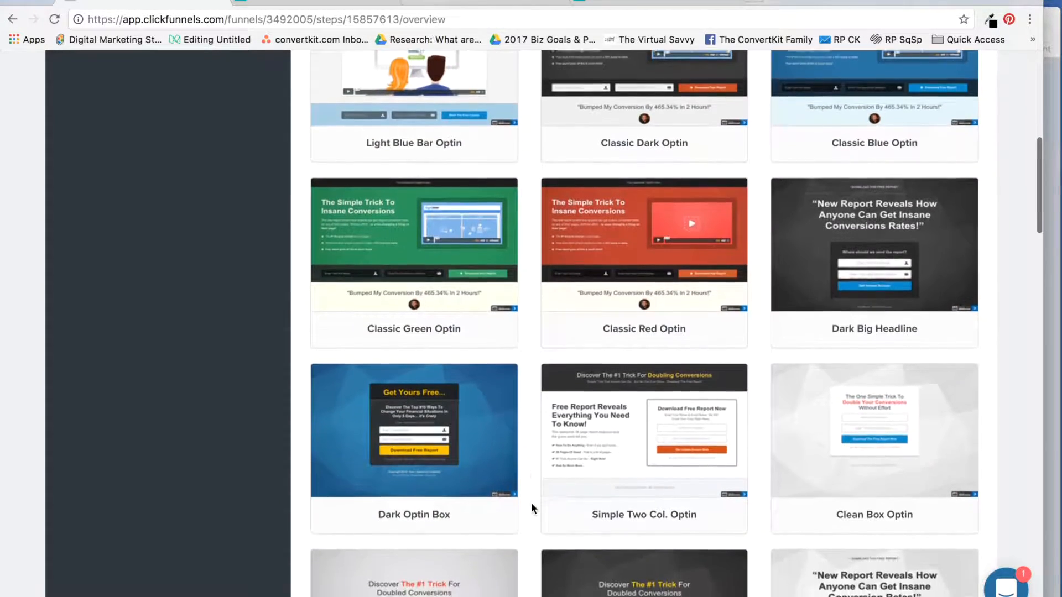
scroll("down", 3)
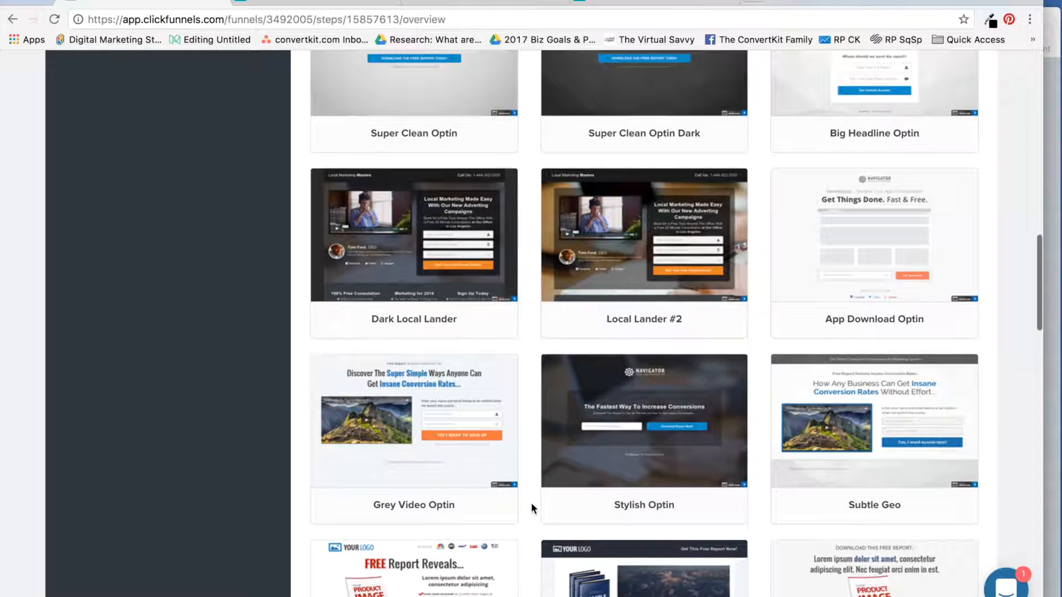
scroll("down", 3)
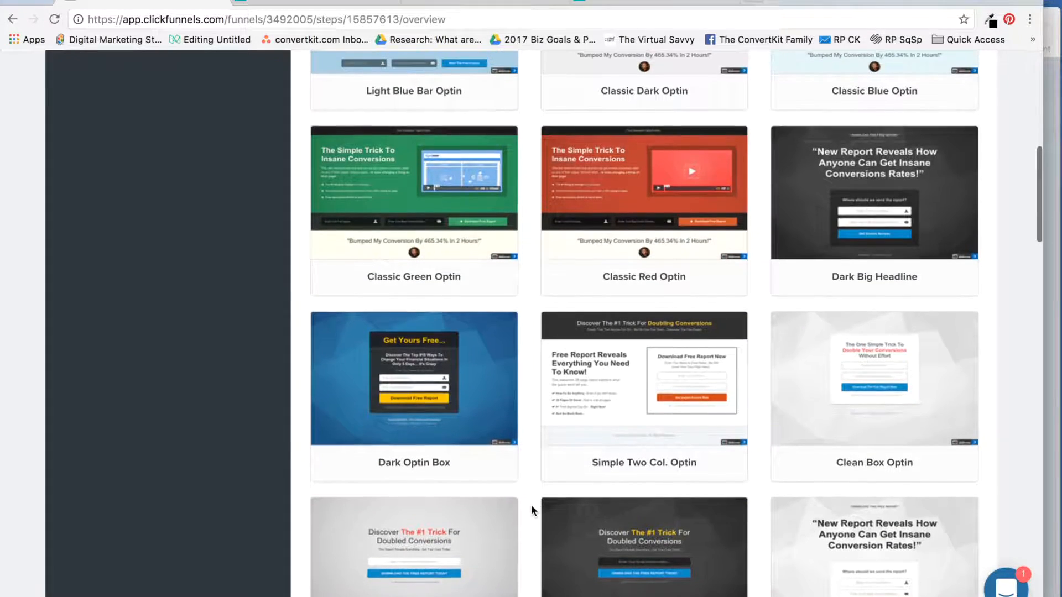
mouse_move(413, 379)
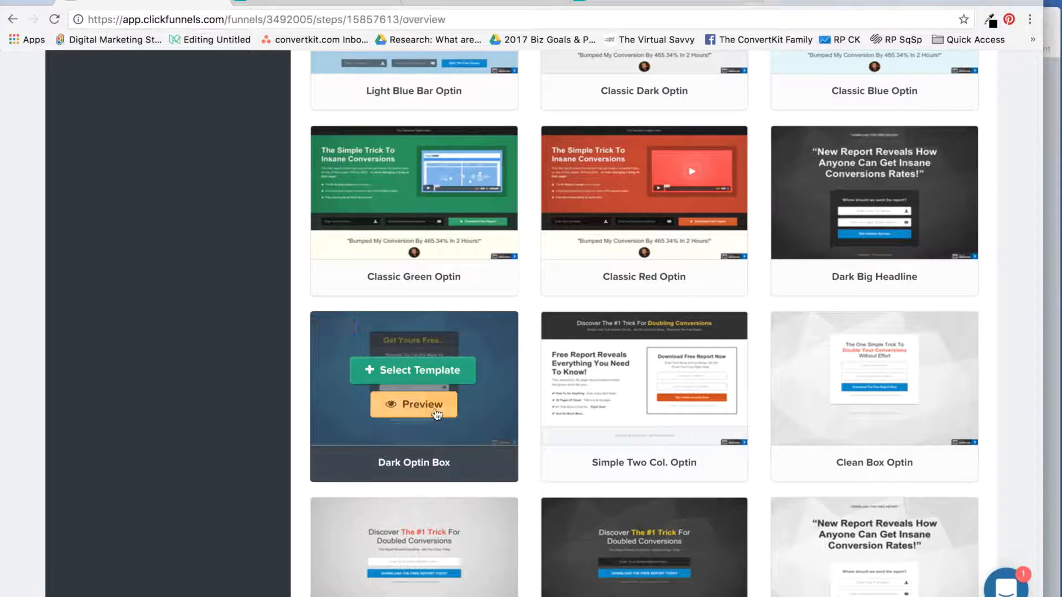
left_click(412, 405)
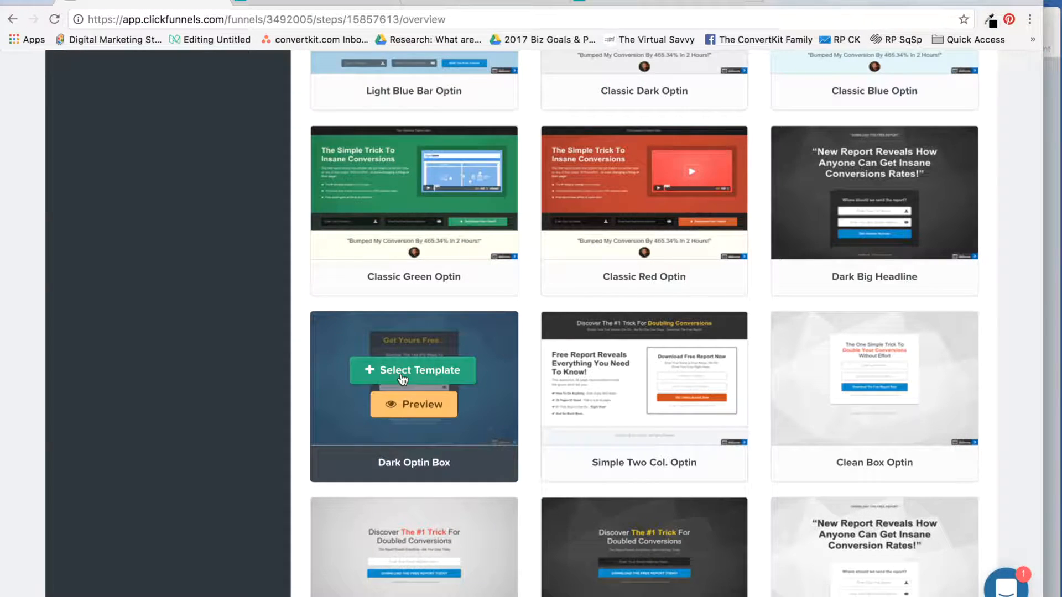
left_click(412, 370)
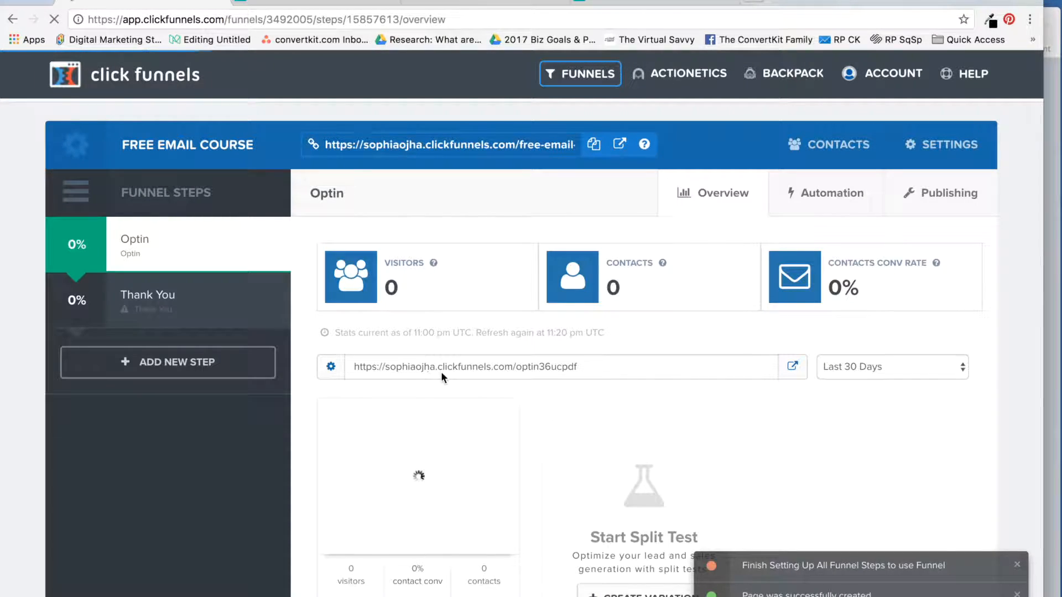
Step: Open the Optin page in the page editor via Edit Page
scroll("down", 3)
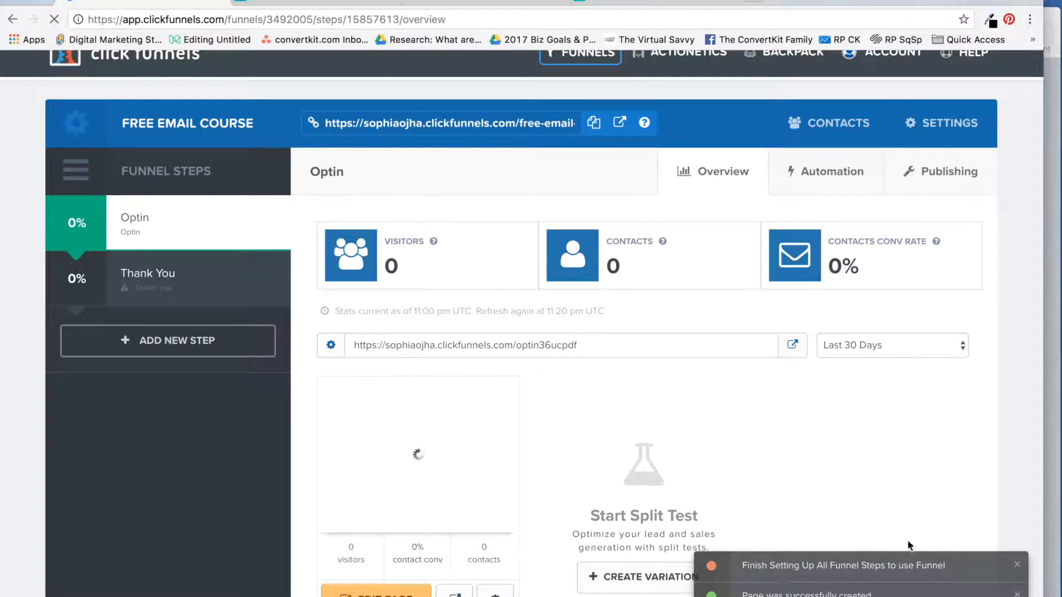
scroll("down", 3)
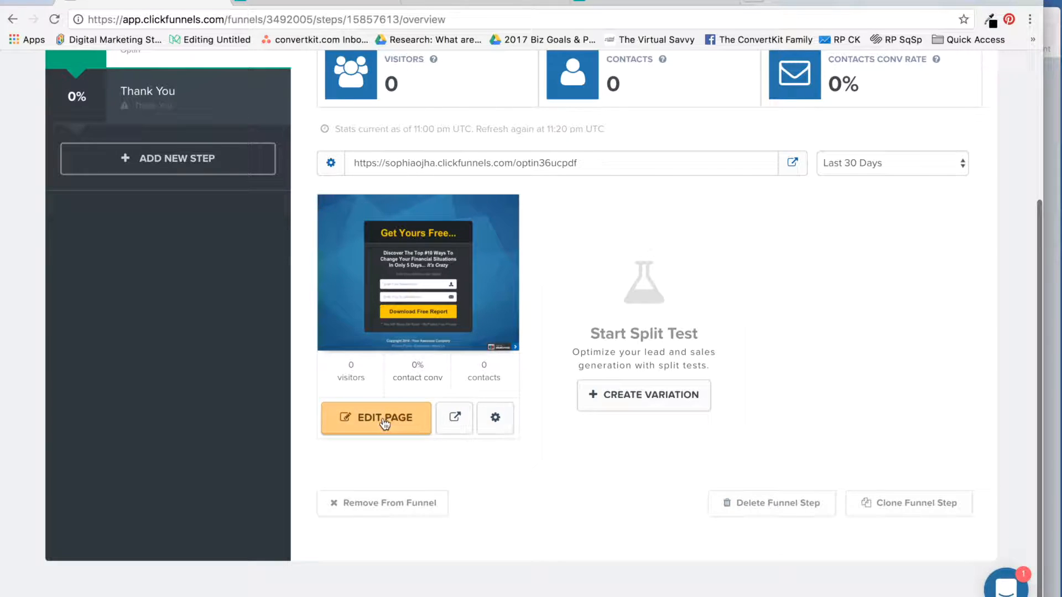
left_click(376, 419)
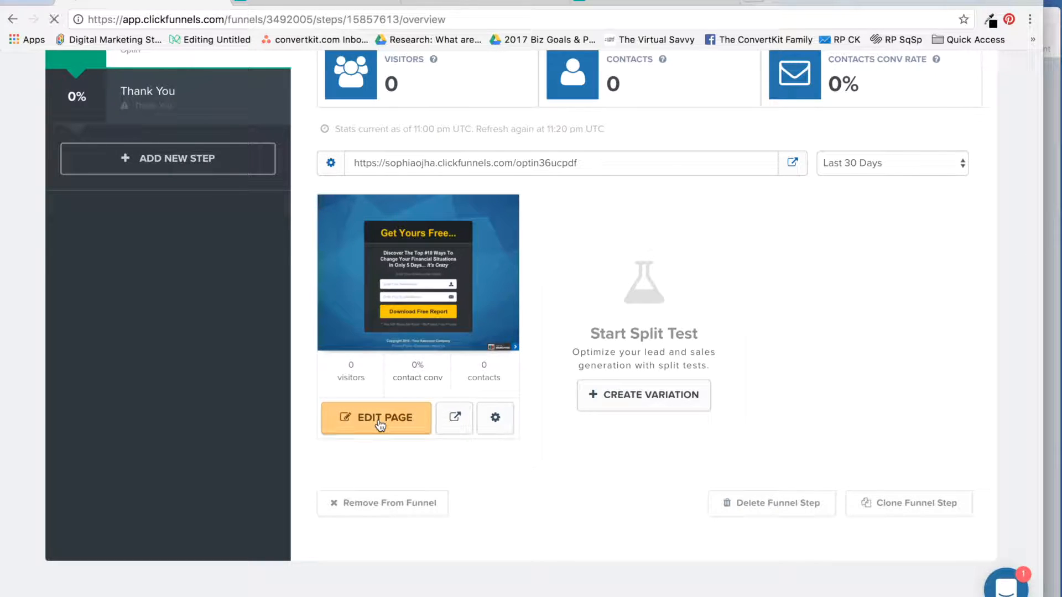
left_click(376, 418)
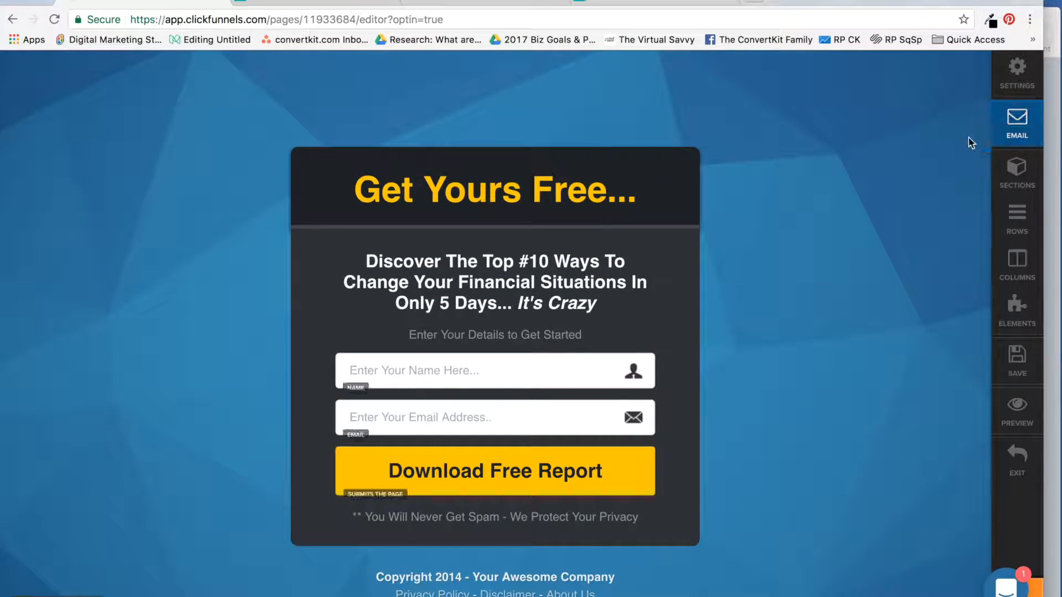
Step: Change the headline to 'Free Course' and end the subheadline with 'Connect with Your Audience'
left_click(494, 189)
type("Free Course")
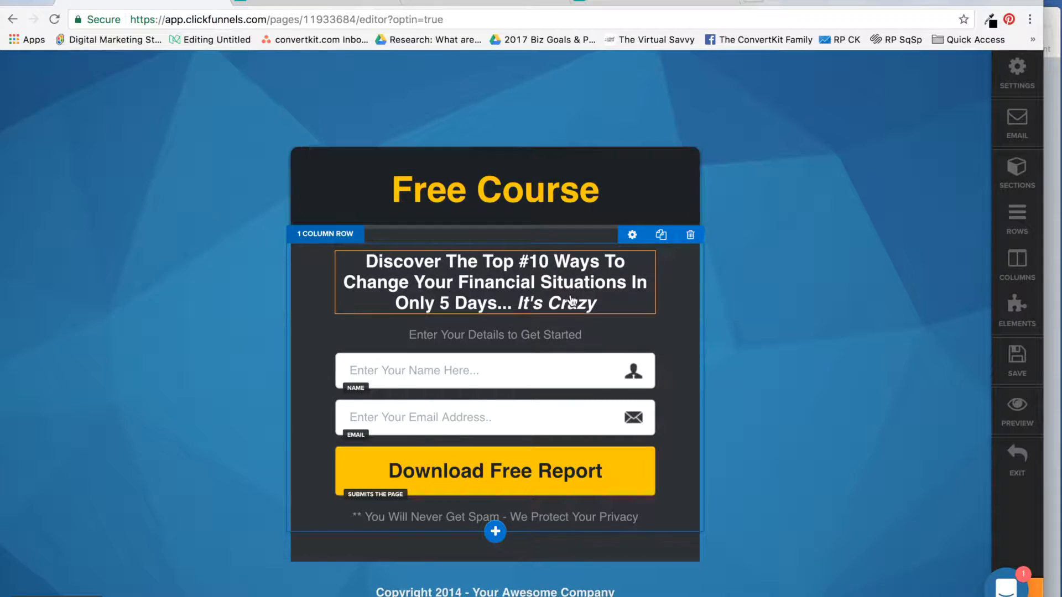
double_click(574, 303)
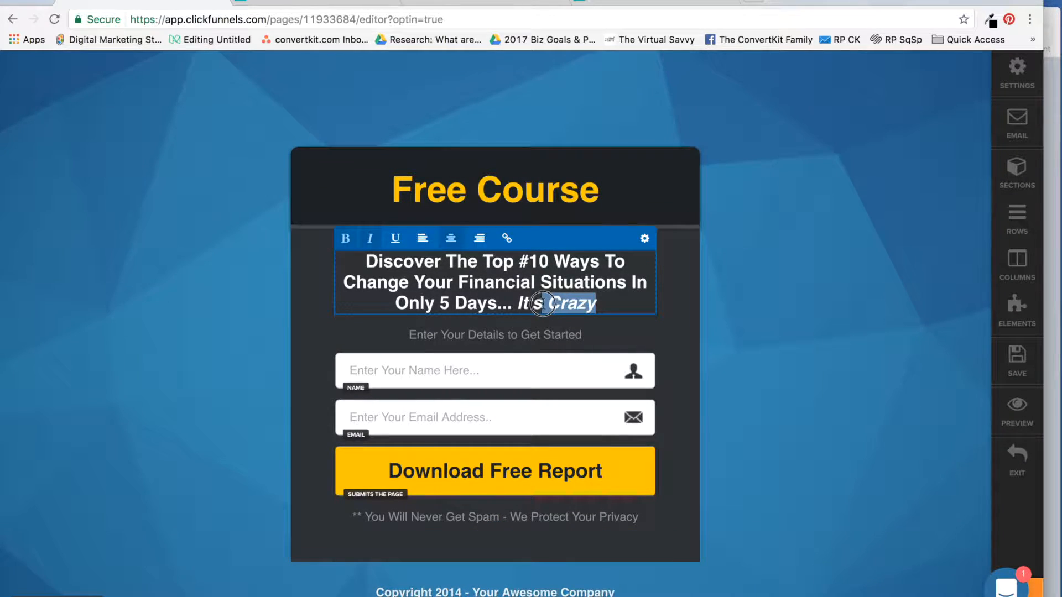
left_click_drag(542, 303, 371, 297)
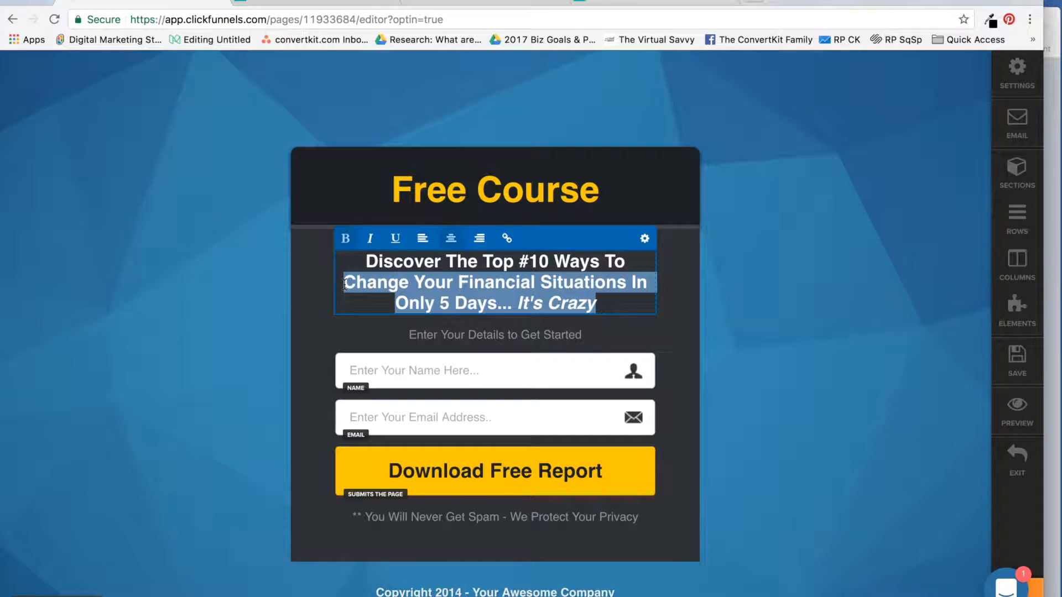
type("Connect with Your Audi")
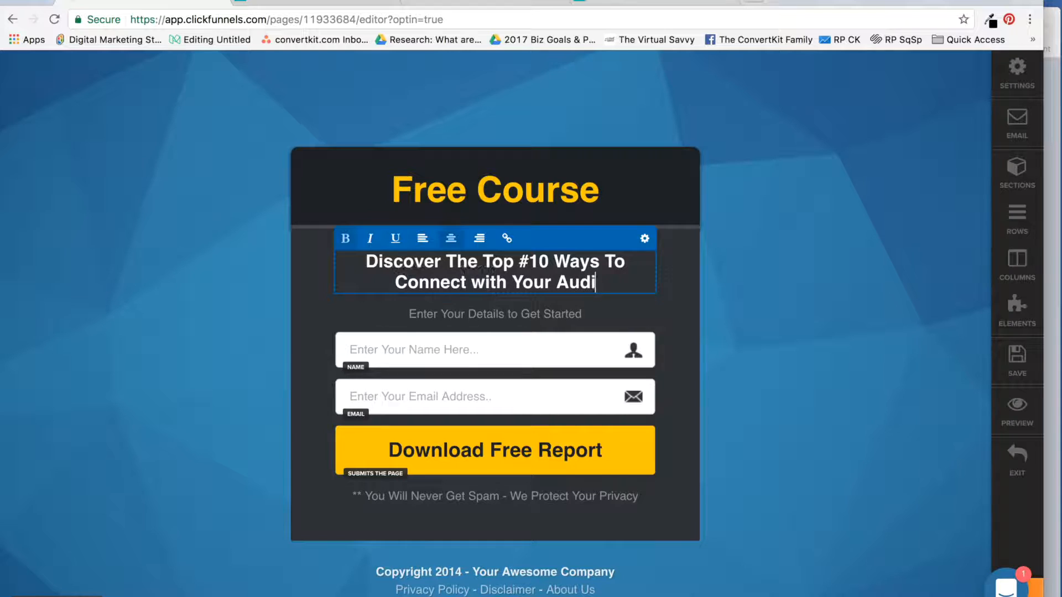
type("ence")
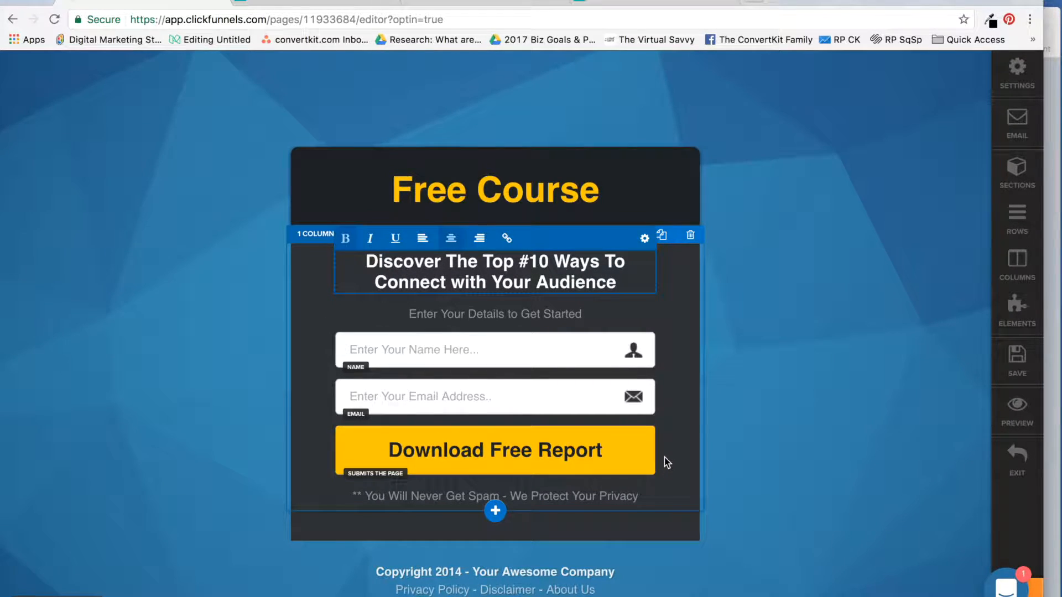
left_click(495, 450)
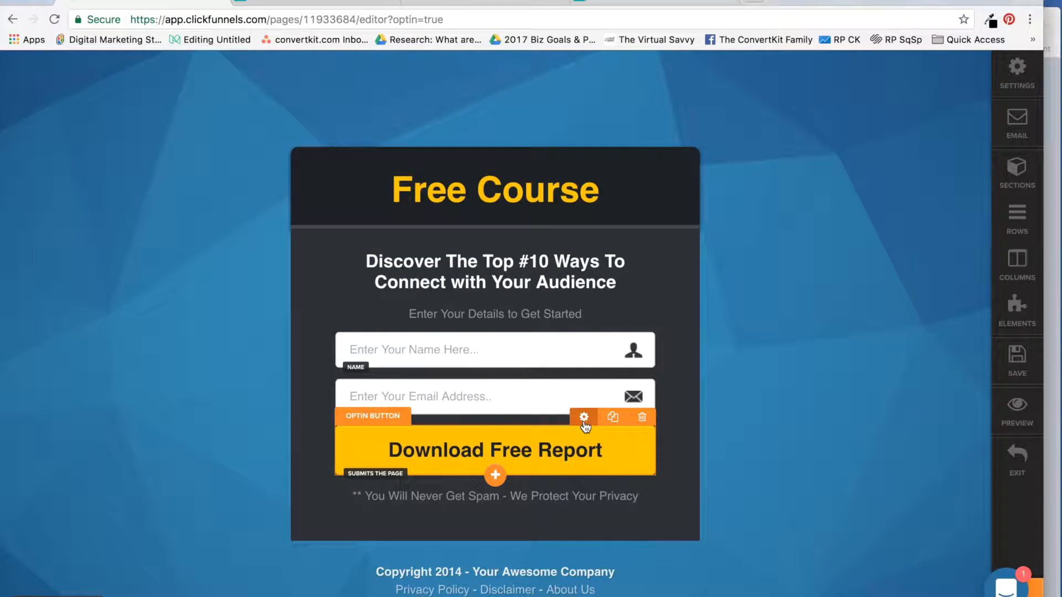
Step: Set the opt-in button's label text to 'Sign Me Up!' in its settings
left_click(584, 417)
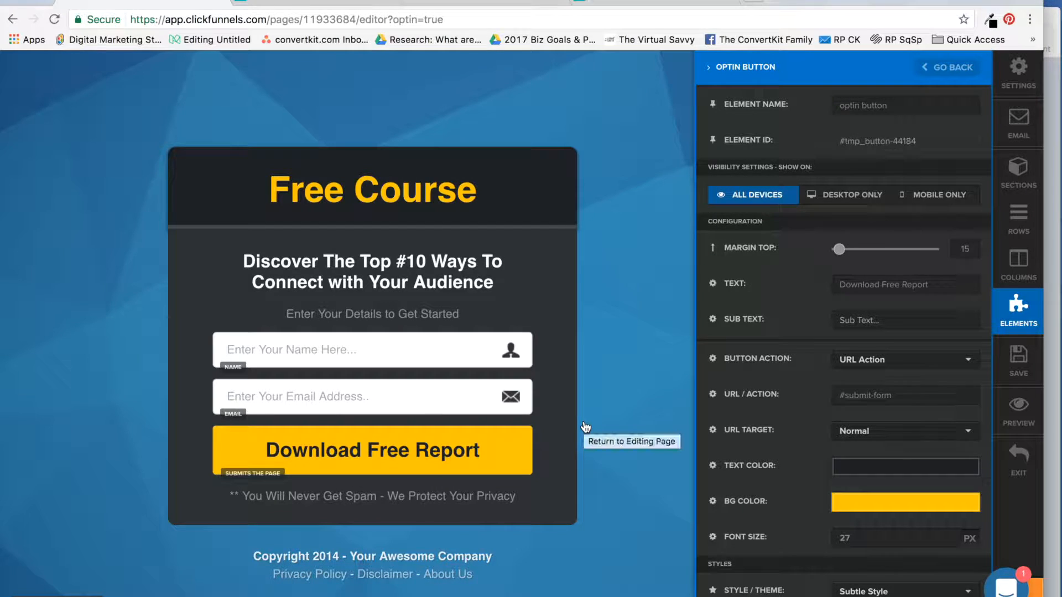
left_click(904, 284)
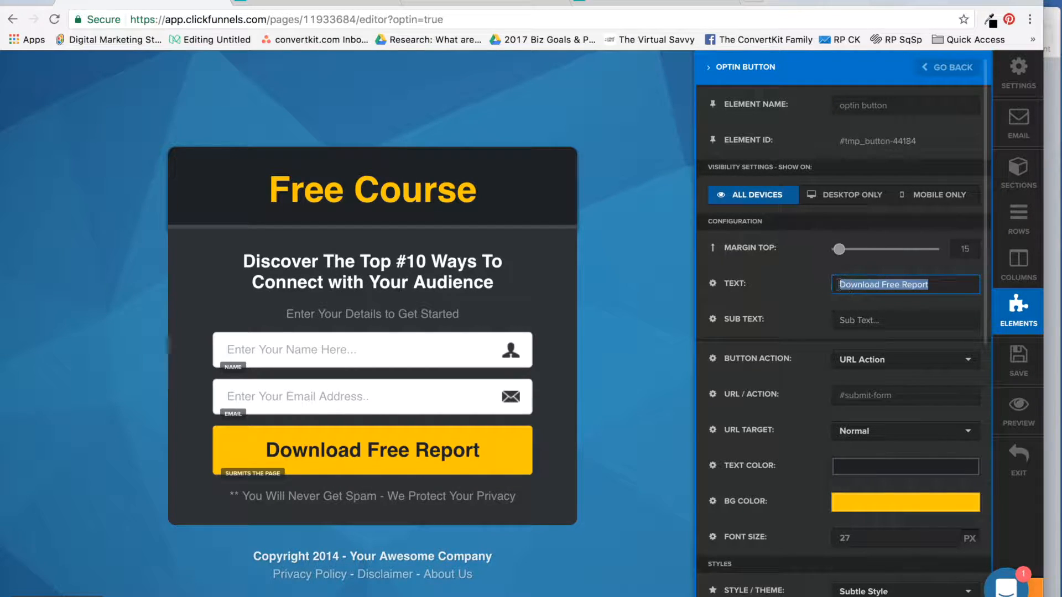
type("Sign Me Up!")
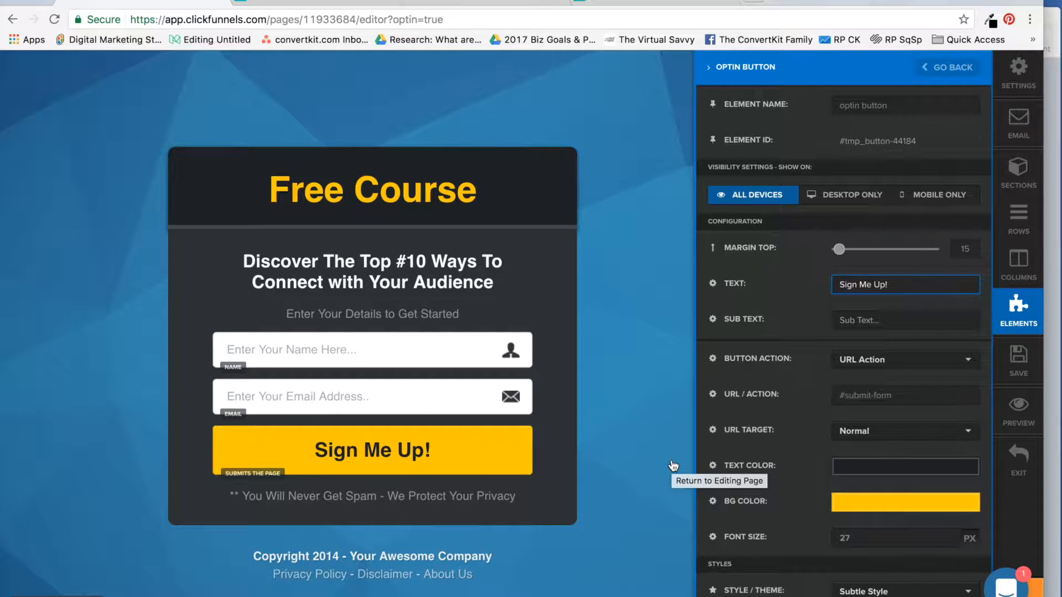
mouse_move(607, 280)
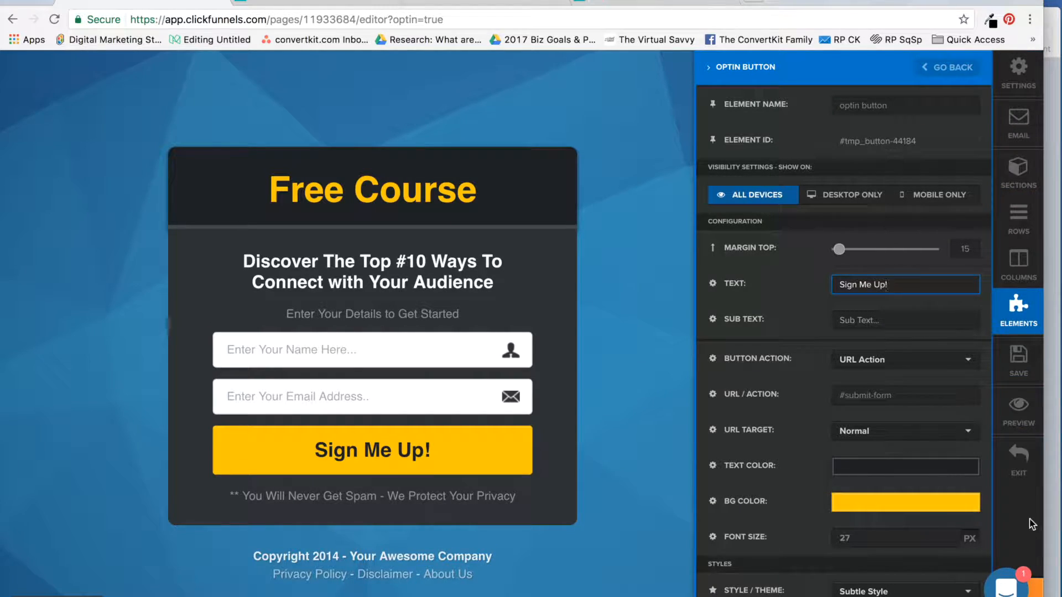
left_click(1017, 361)
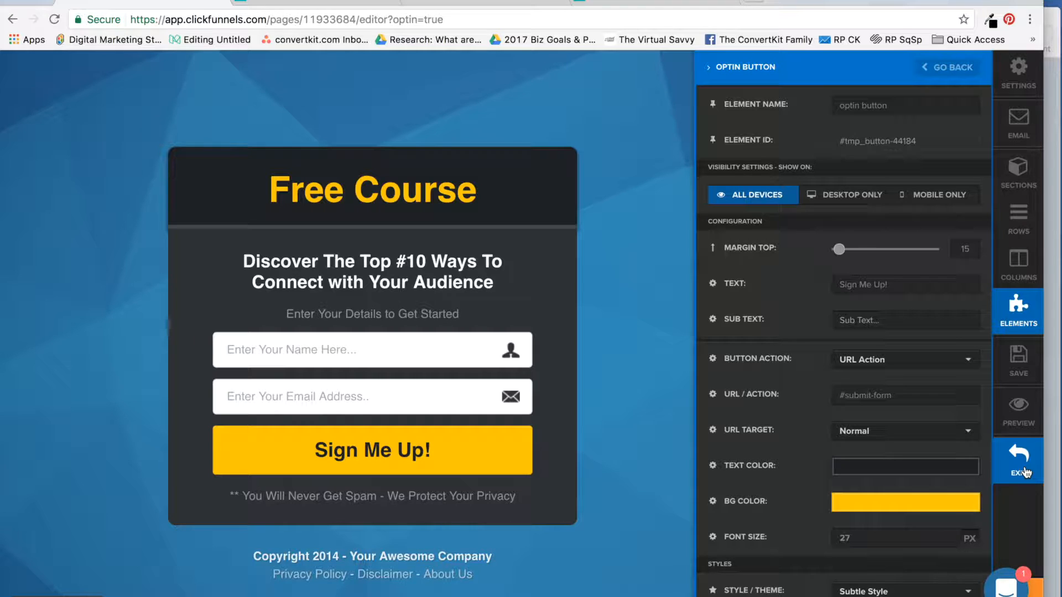
Step: Exit the editor and apply the Simple Download Page template to the Thank You step
left_click(1018, 463)
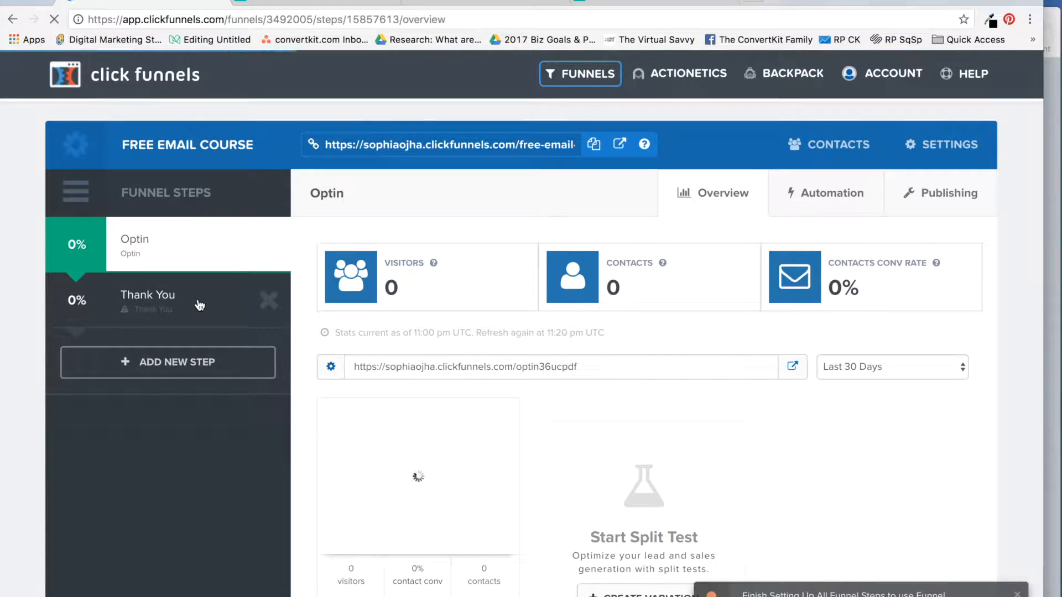
left_click(147, 301)
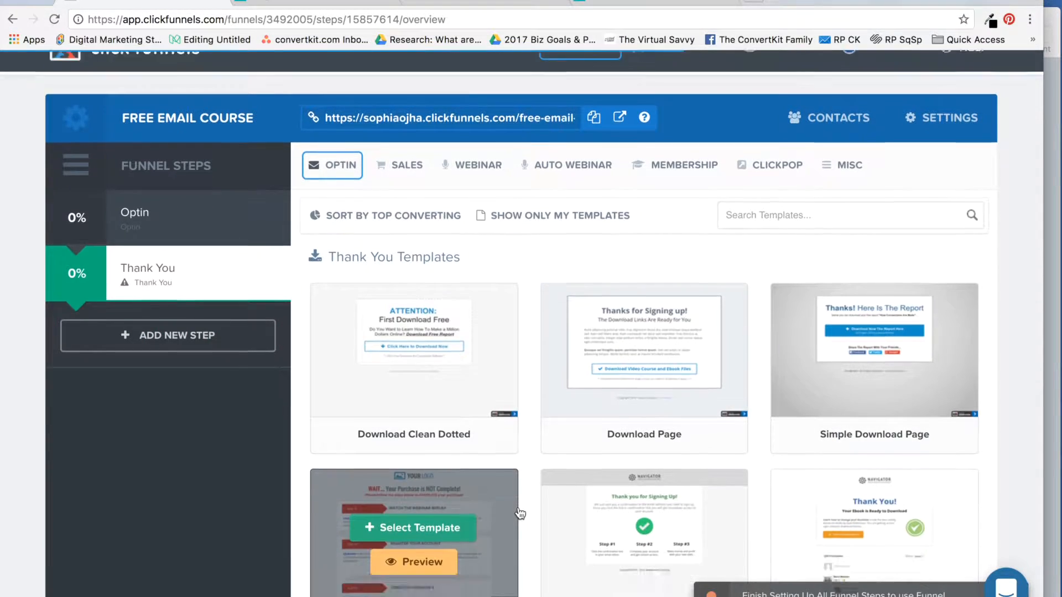
scroll("down", 3)
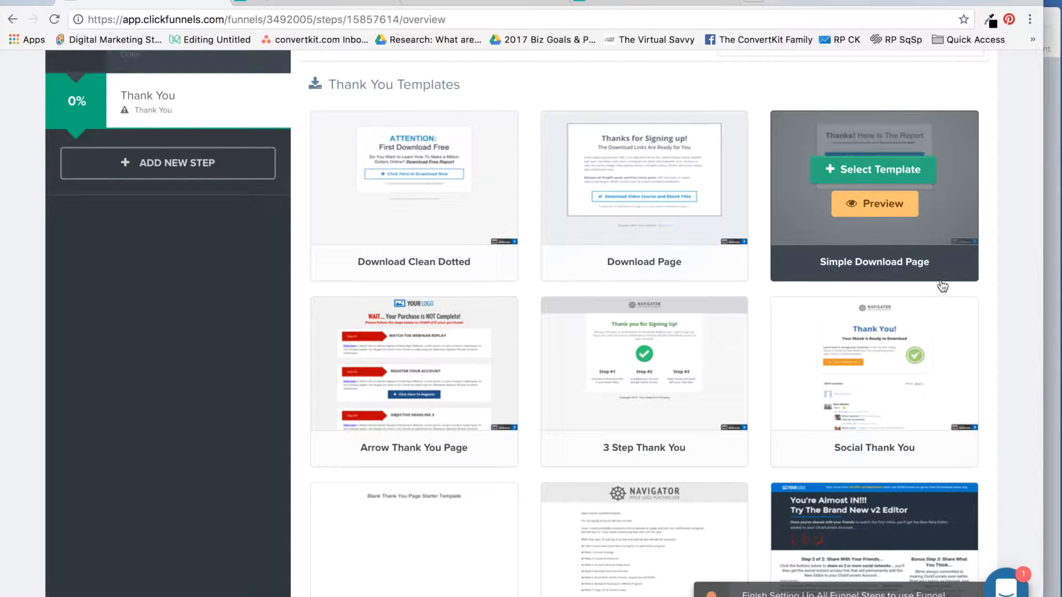
left_click(873, 170)
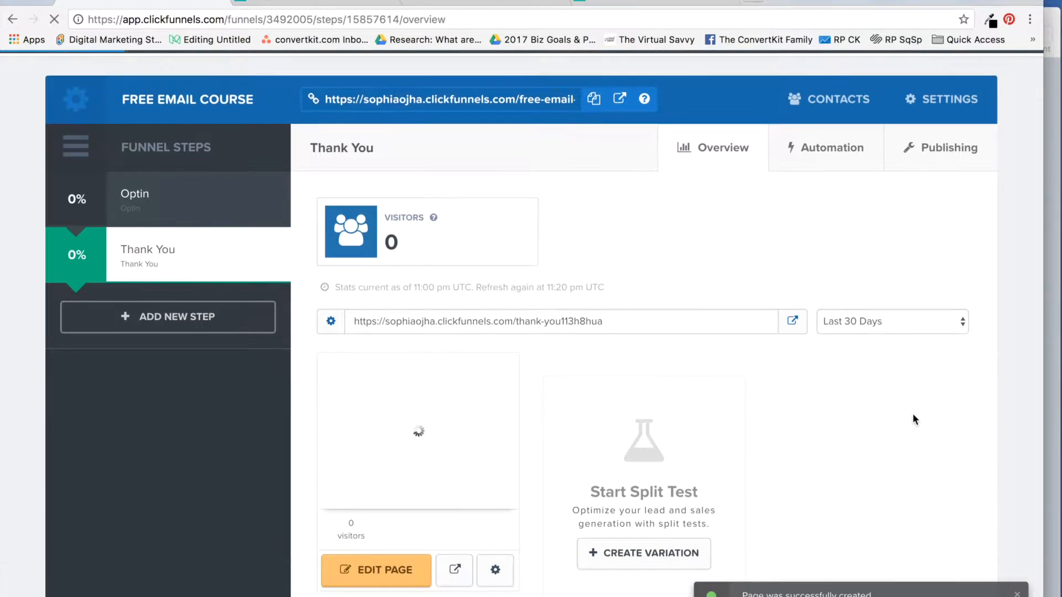
Step: Open the Thank You page in the page editor via Edit Page
scroll("down", 3)
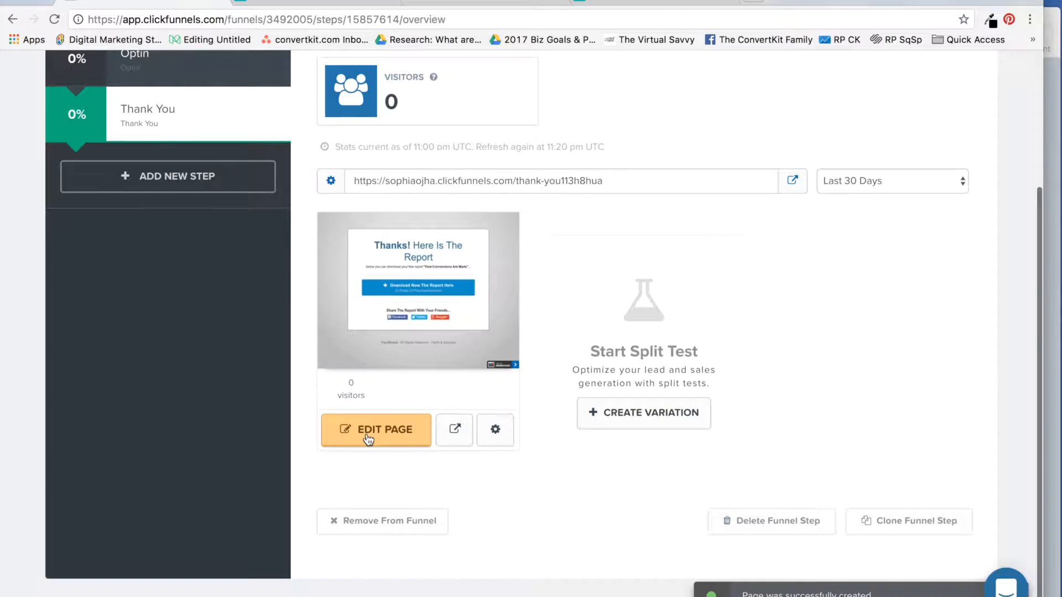
left_click(376, 429)
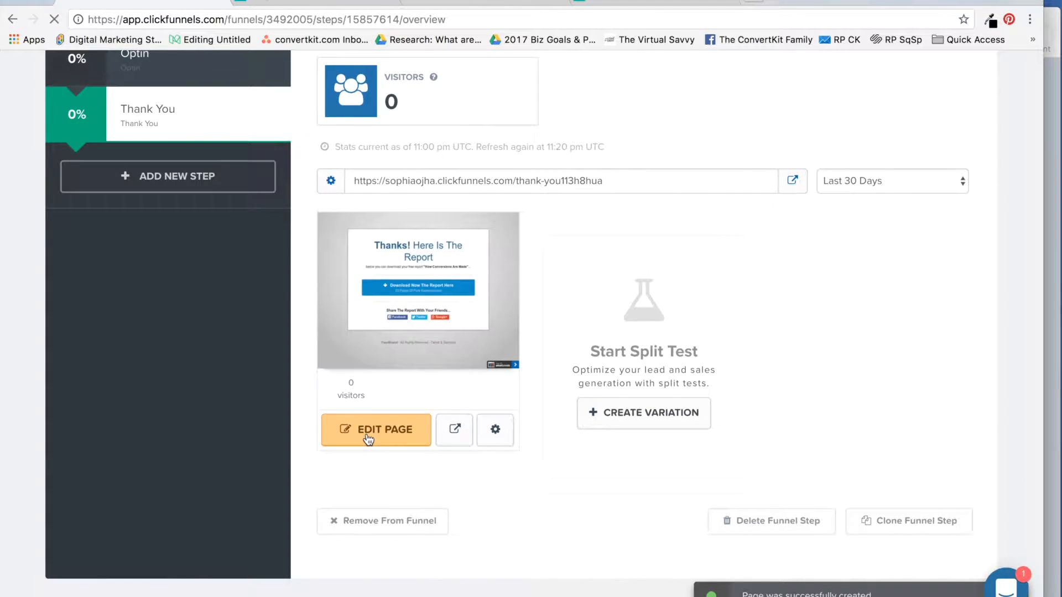
left_click(376, 429)
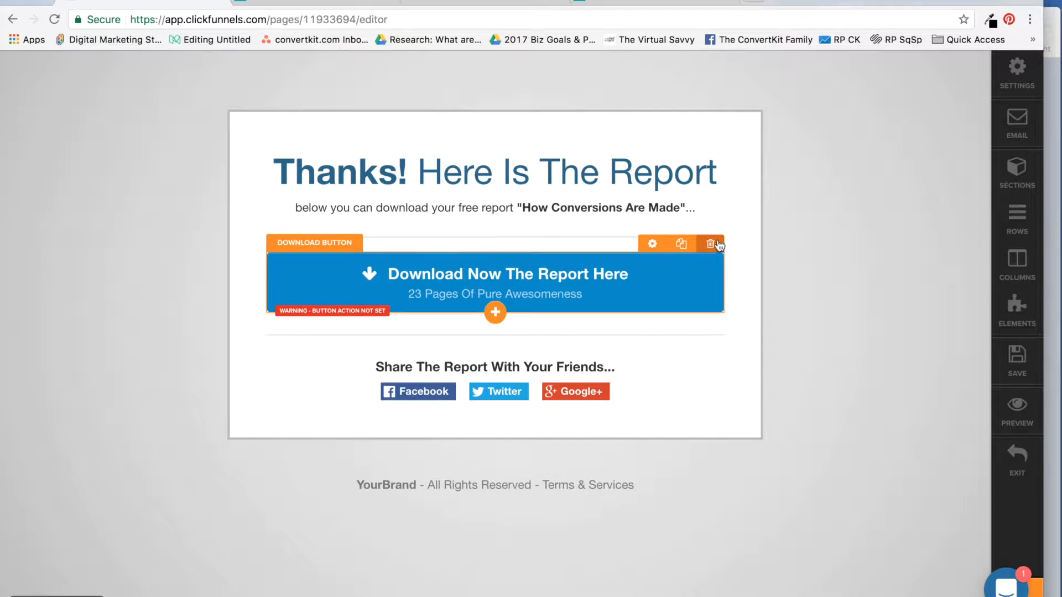
Step: Delete the Download Button and Divider elements, confirming each with OK
left_click(710, 243)
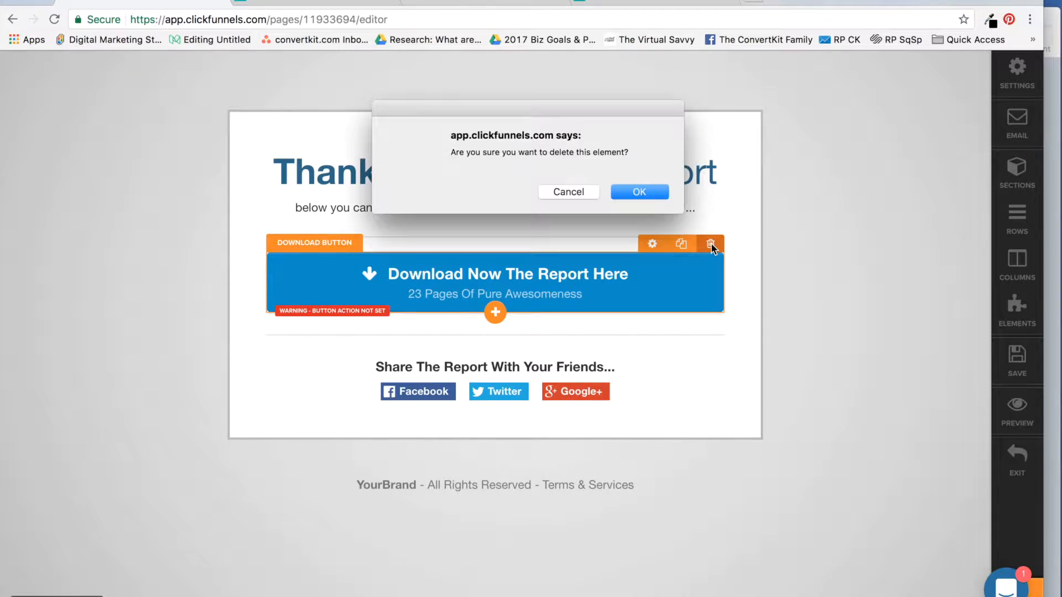
left_click(638, 192)
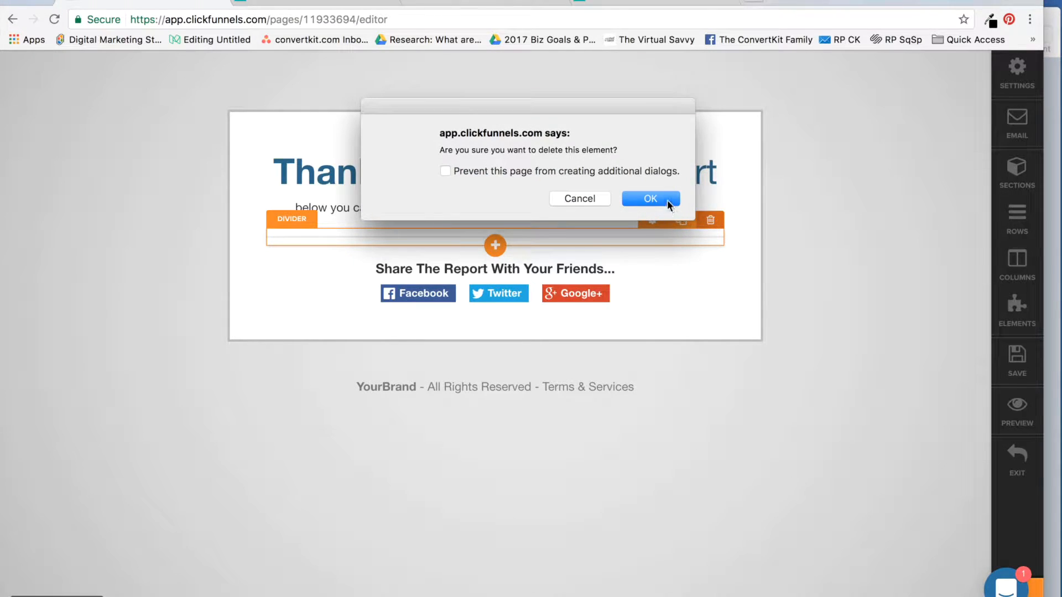
left_click(649, 198)
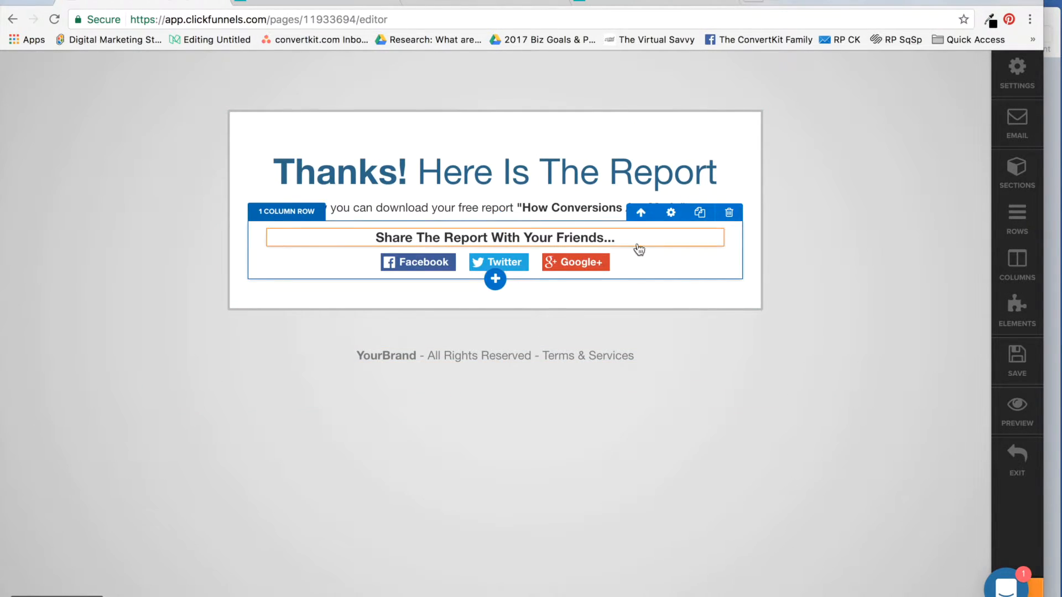
left_click(495, 172)
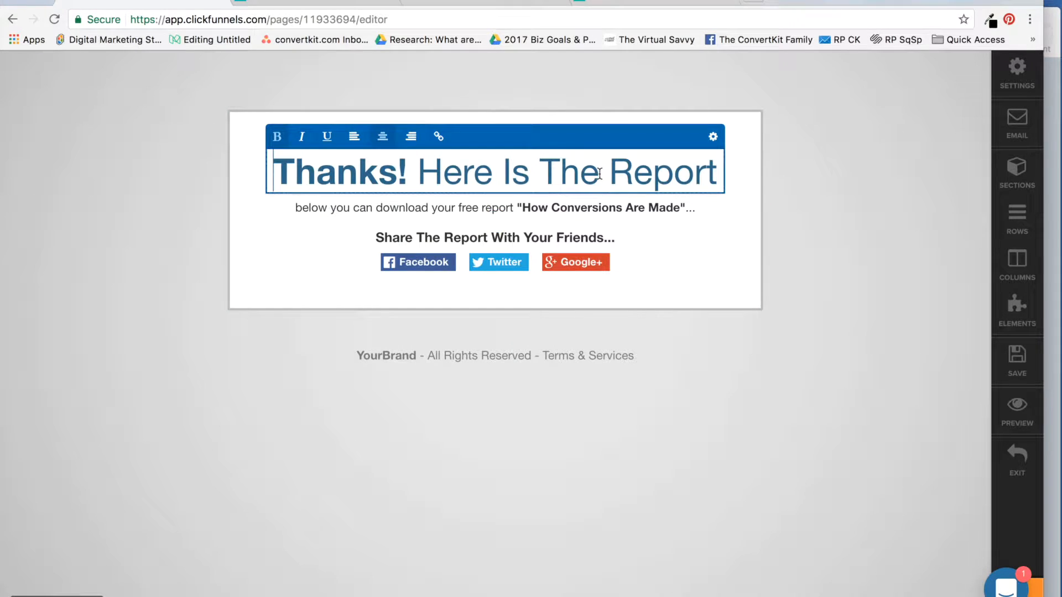
Step: Replace the headline words after 'Thanks!' with 'Now Check Your Email to Confirm'
left_click_drag(418, 172, 718, 173)
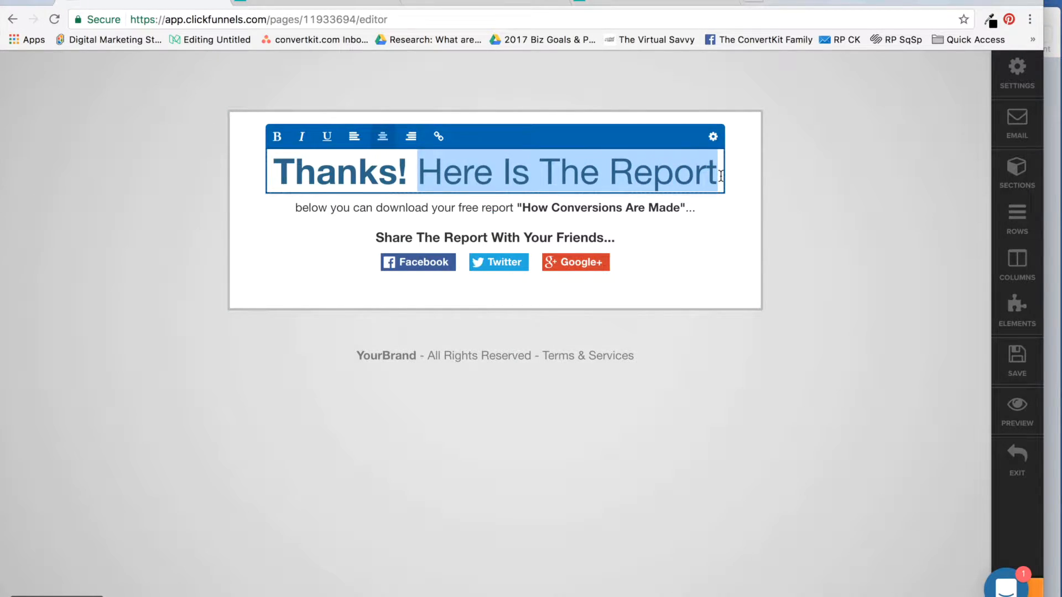
type("Now Check")
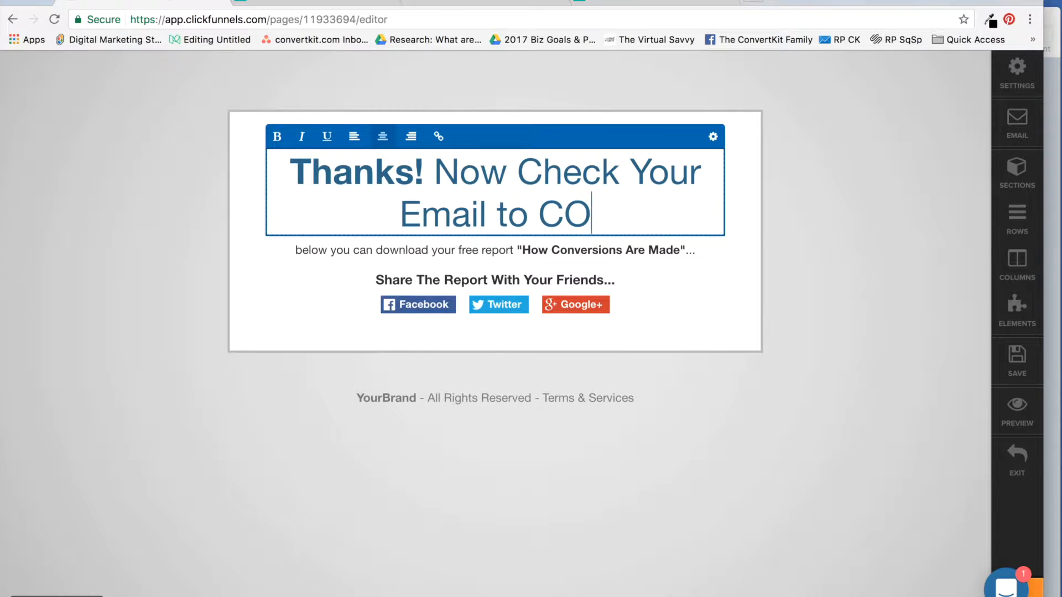
type("nfirm")
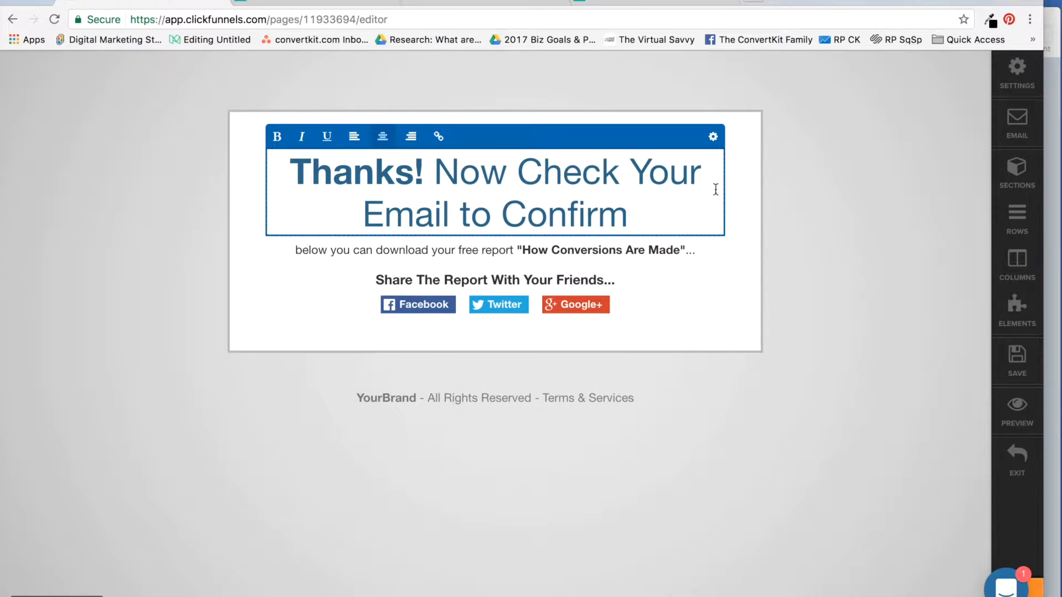
left_click_drag(436, 170, 632, 216)
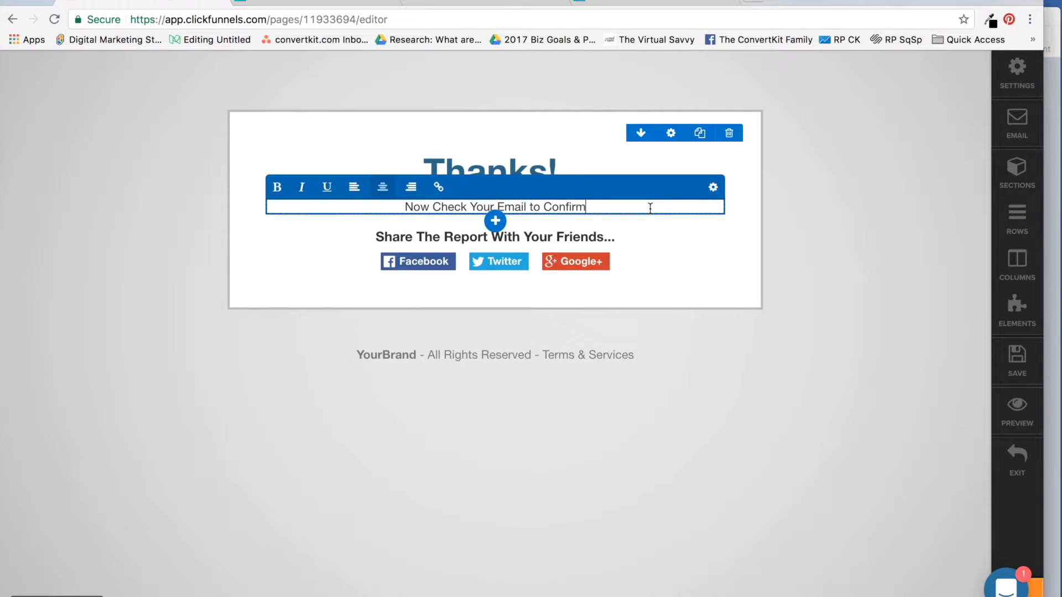
Step: Complete the subheadline with 'and begin receiving your Free Ecourse!' and finish editing
type("and begin")
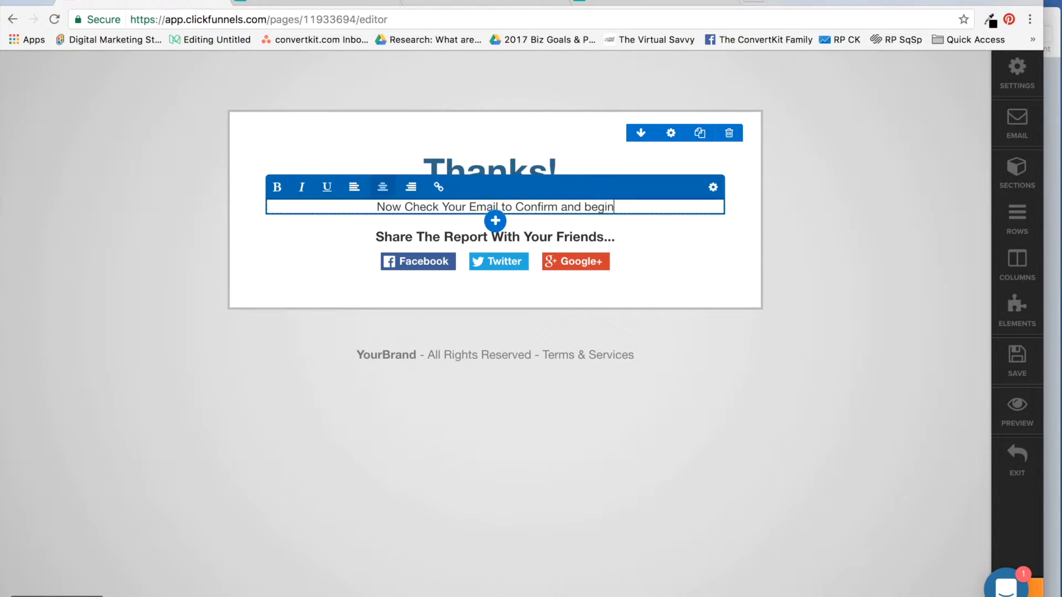
type("receiving your")
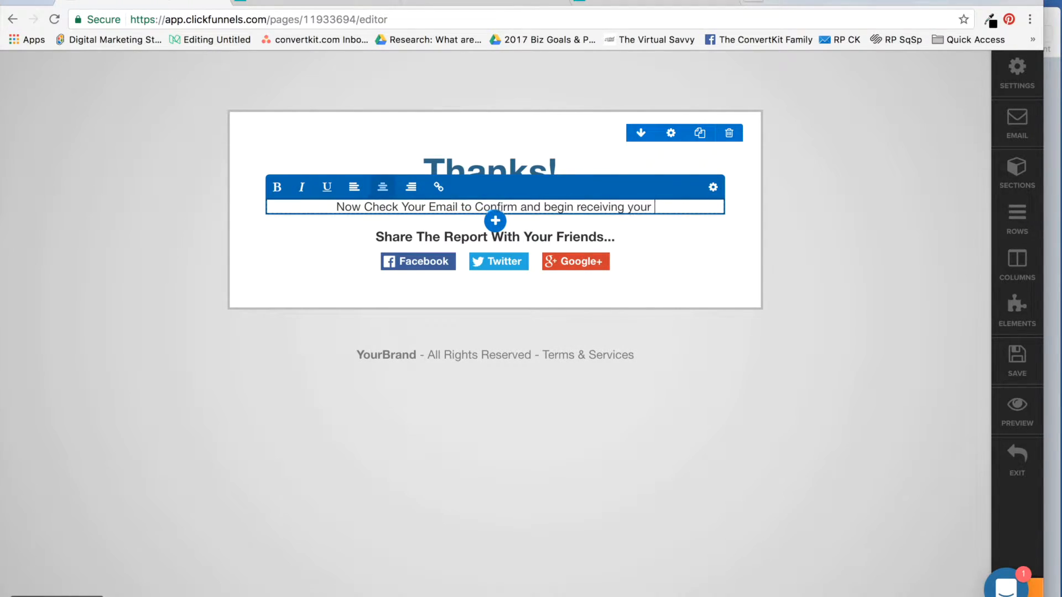
type("Free")
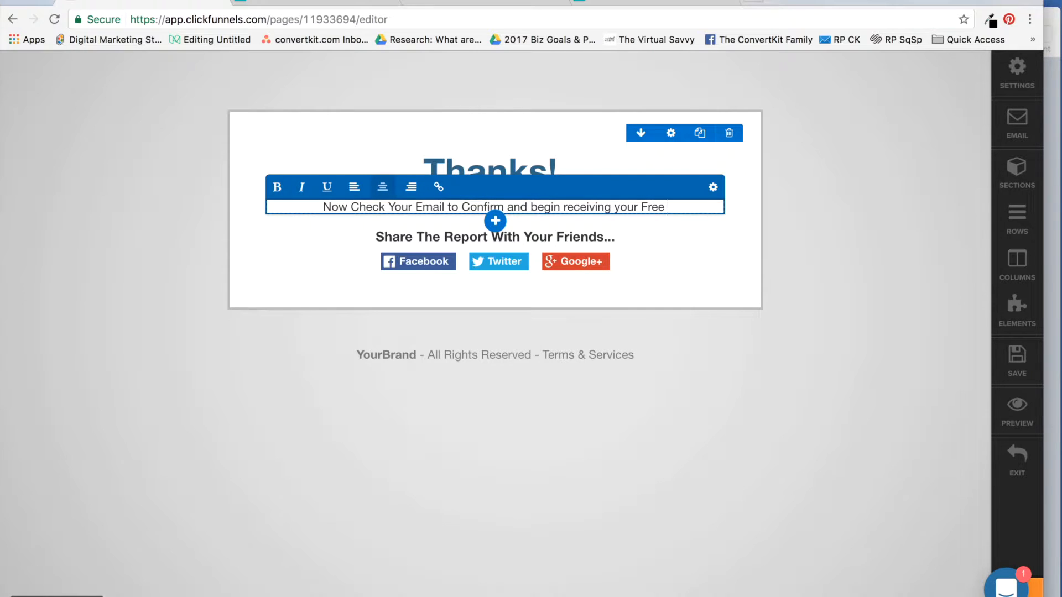
type("Eco")
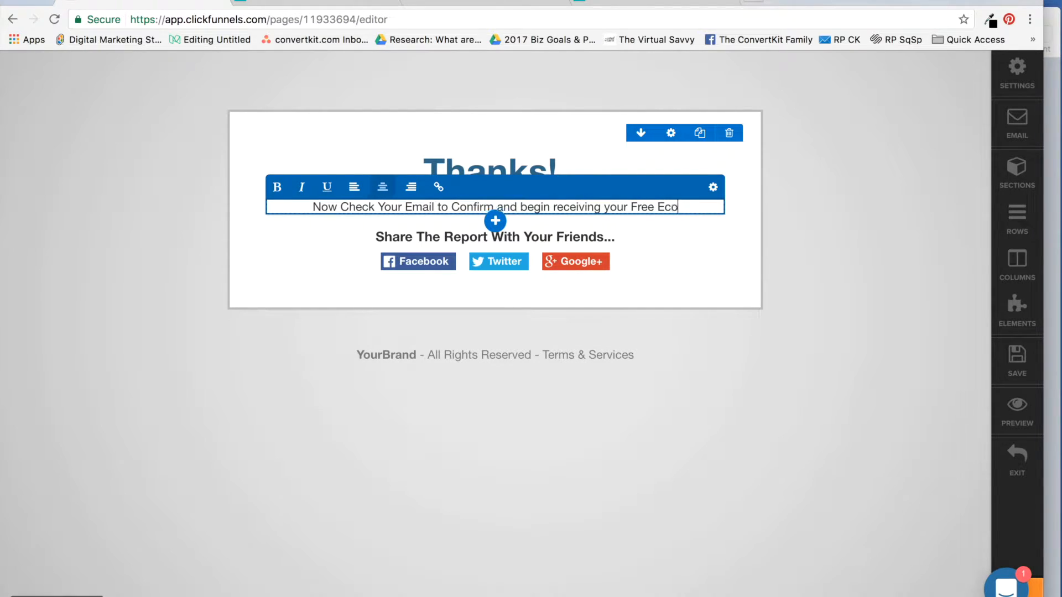
type("urse!")
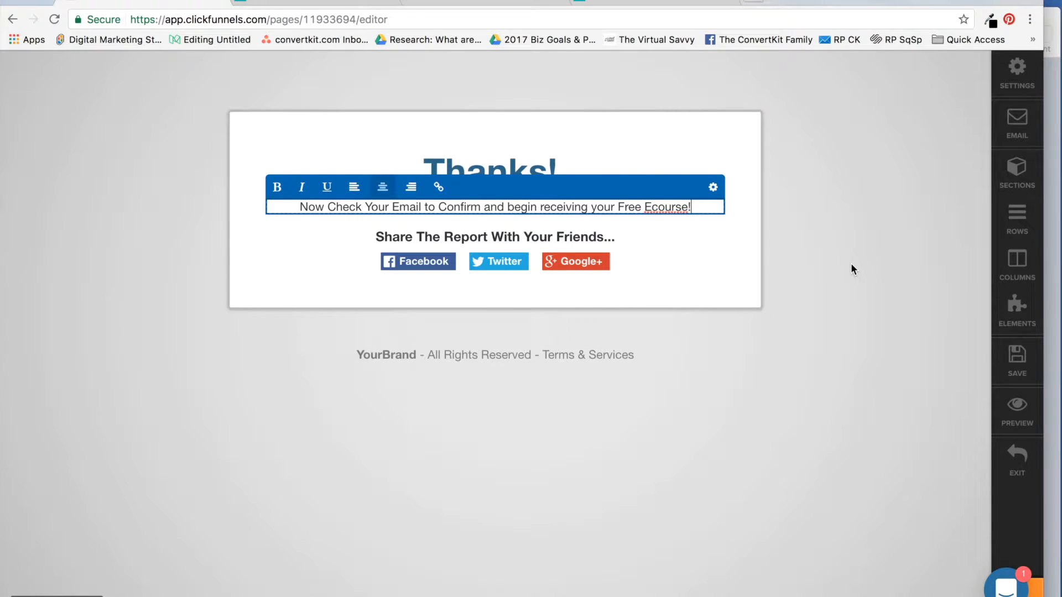
left_click(1016, 361)
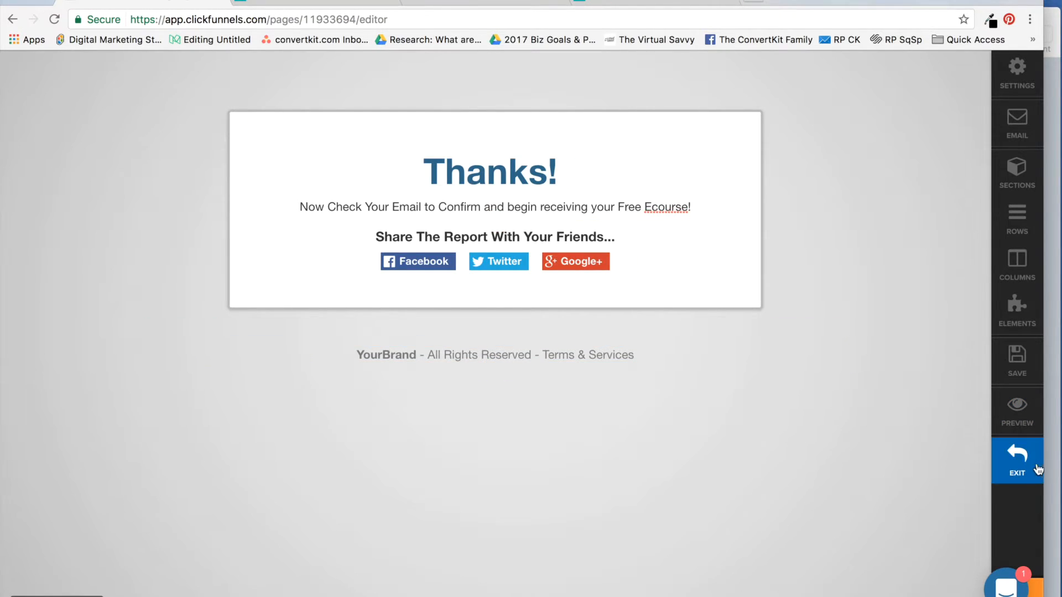
Step: Exit the page editor back to the Free Email Course funnel's Optin step overview
left_click(1017, 460)
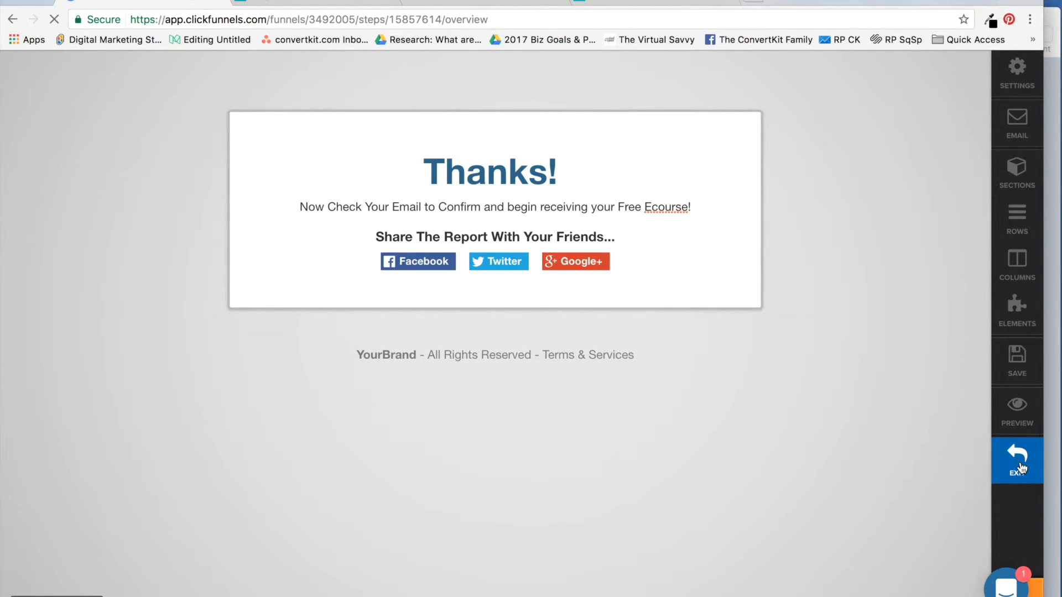
left_click(1016, 460)
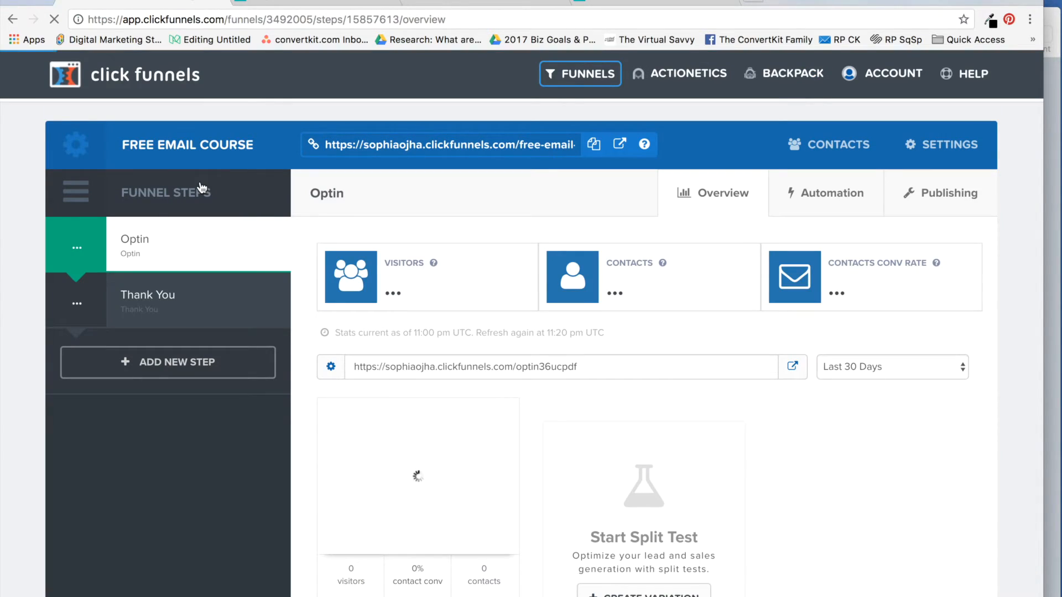
scroll("down", 3)
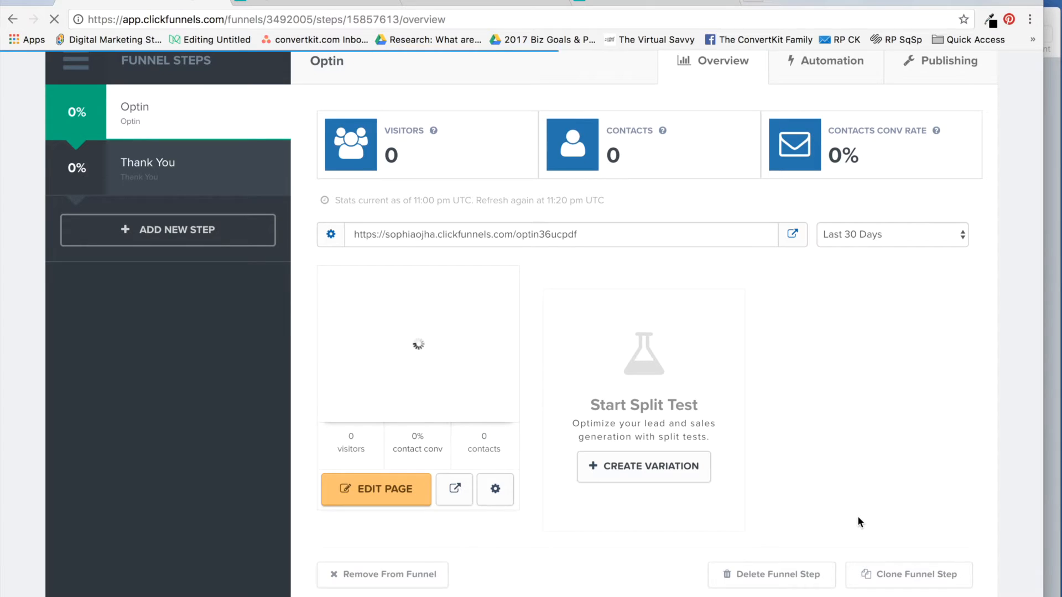
mouse_move(670, 570)
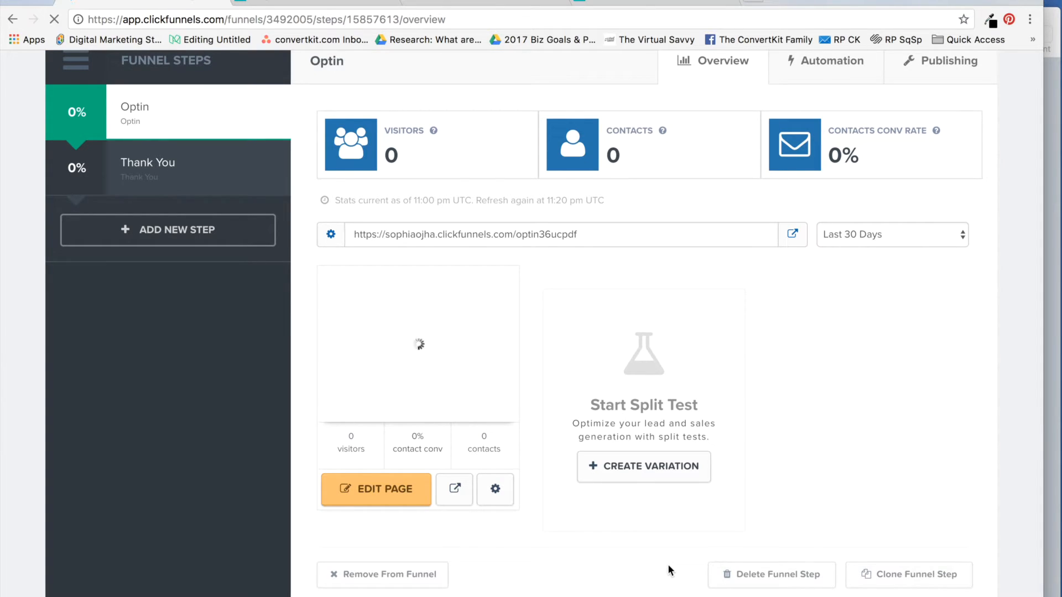
mouse_move(860, 500)
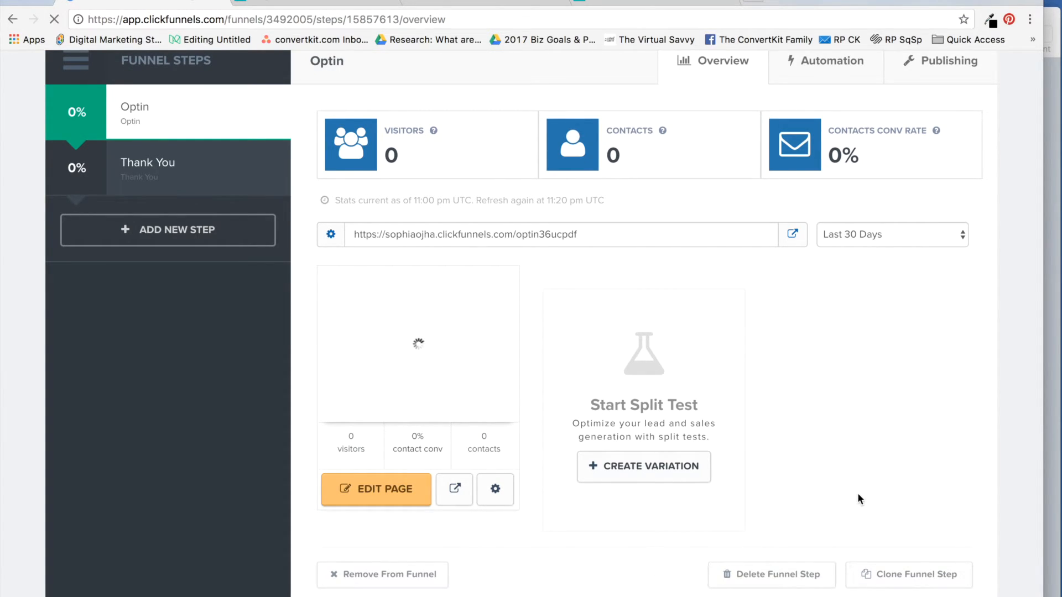